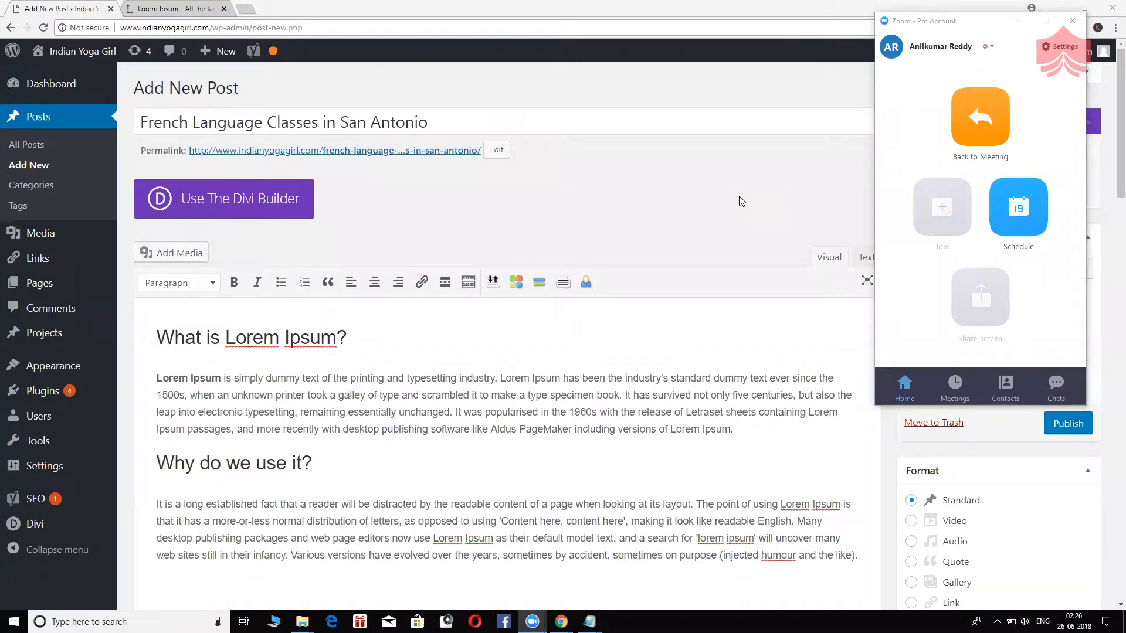
pyautogui.moveTo(430, 367)
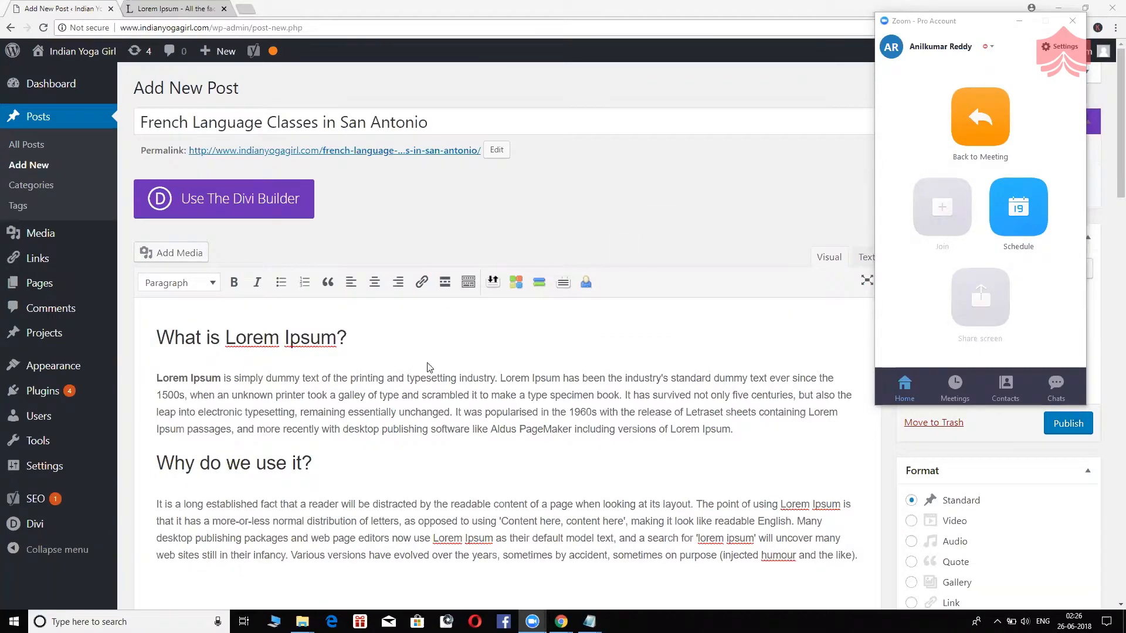
pyautogui.moveTo(447, 258)
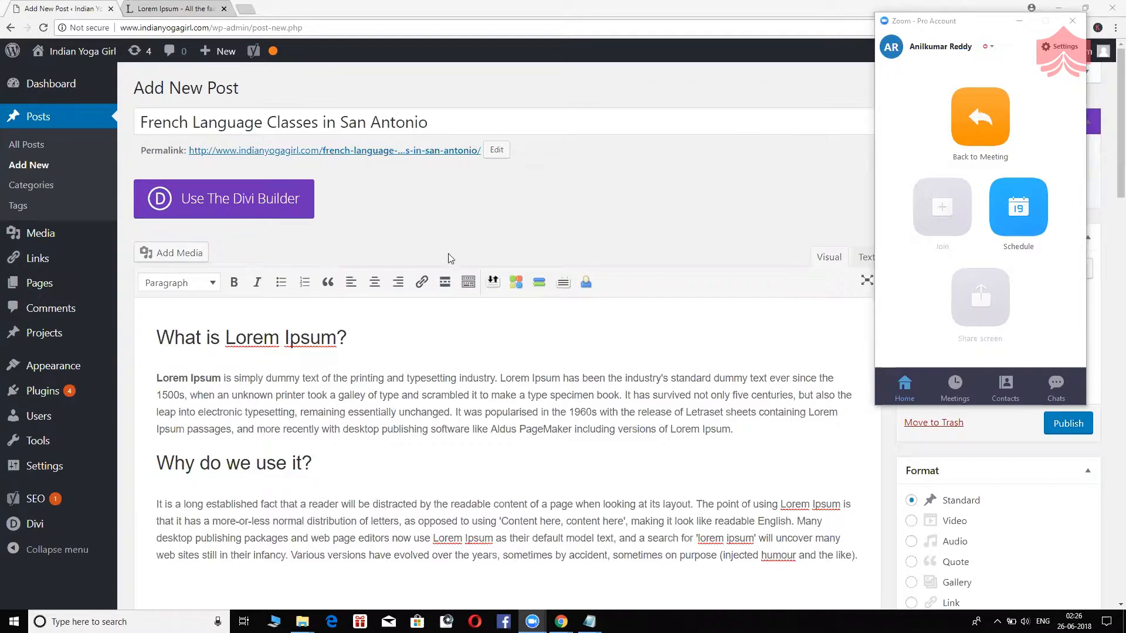
pyautogui.moveTo(50, 308)
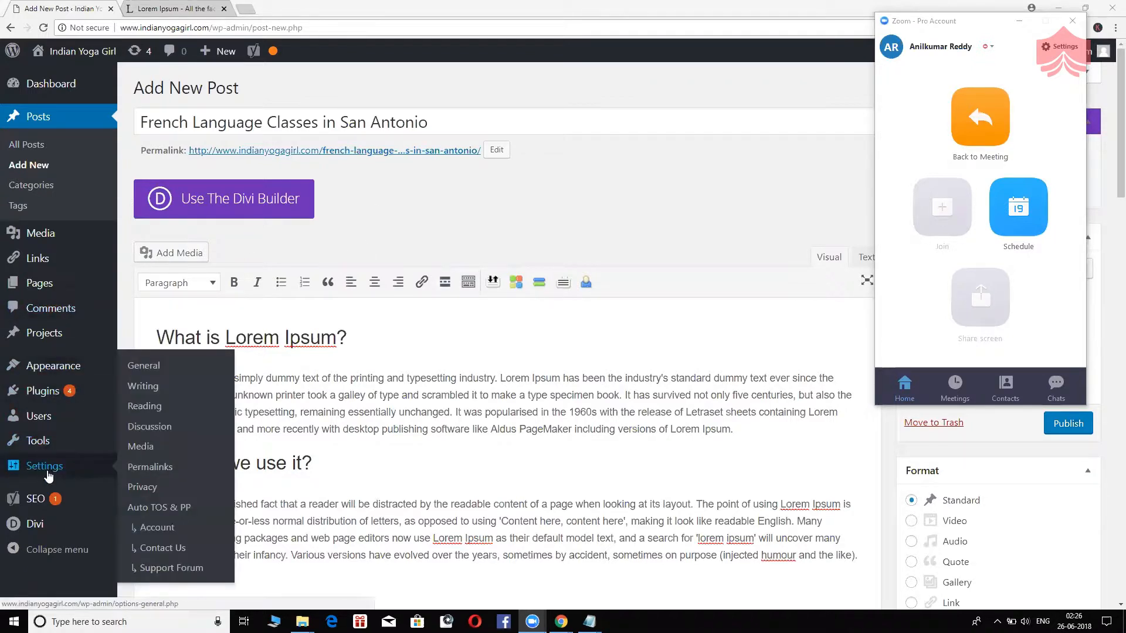
pyautogui.moveTo(150, 467)
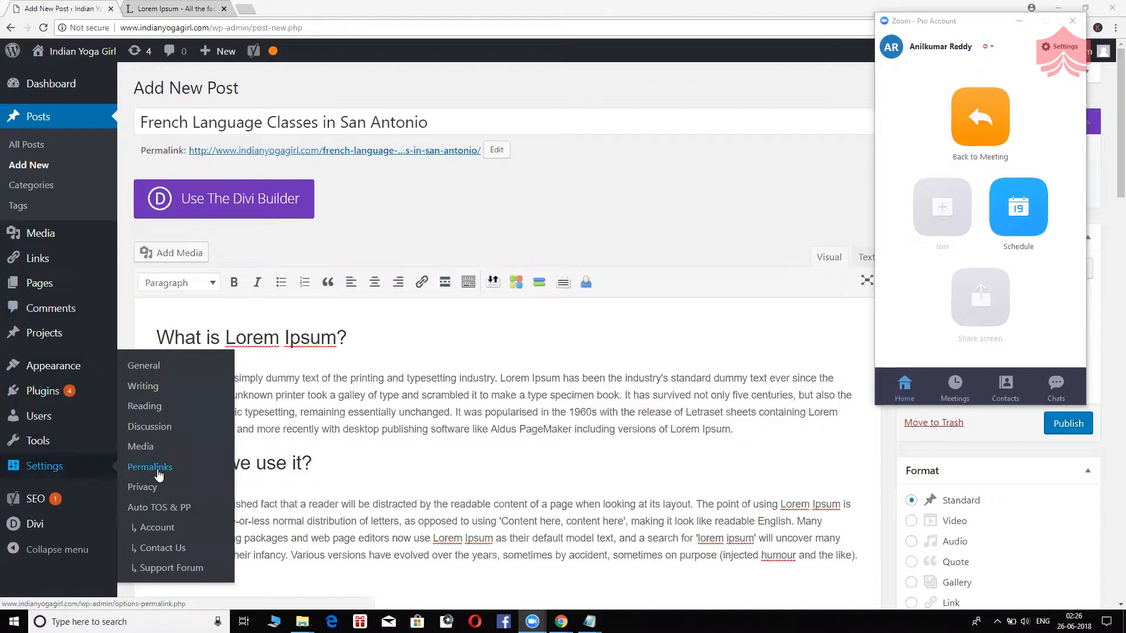
# Keep the unsaved draft by cancelling the leave dialog and load Permalink Settings in a new tab
pyautogui.click(149, 466)
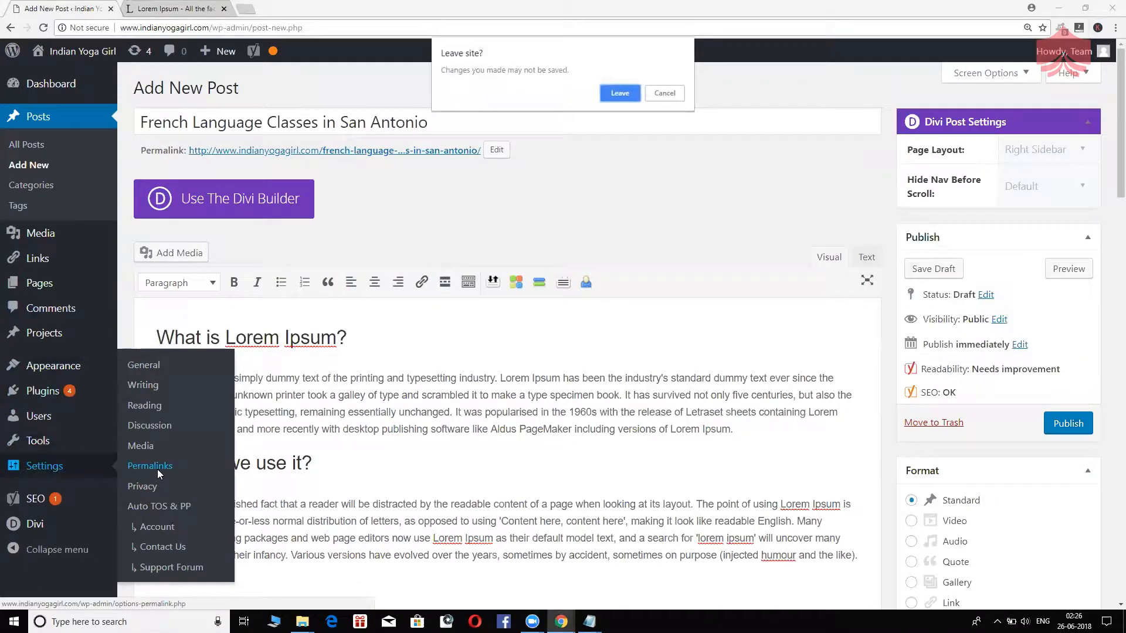
pyautogui.click(663, 92)
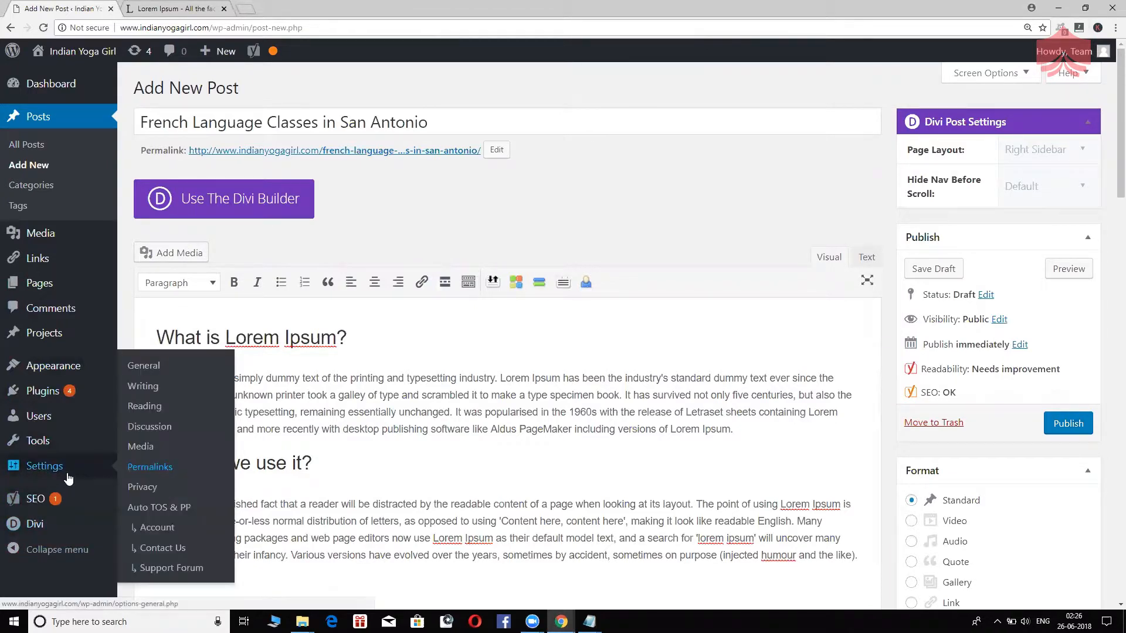
pyautogui.rightClick(149, 467)
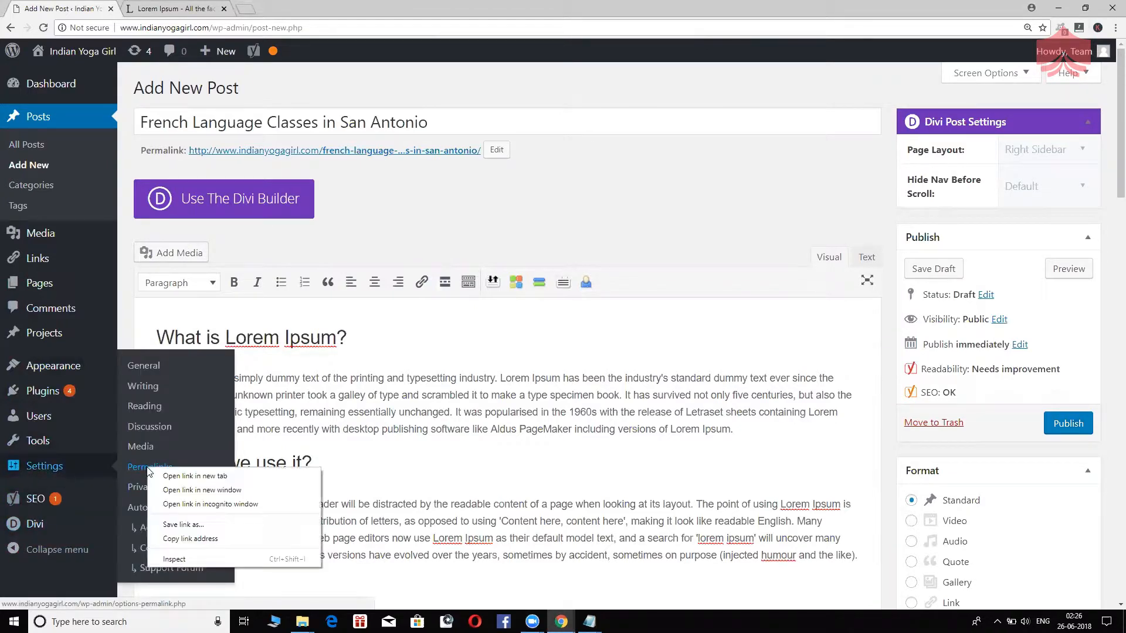
pyautogui.click(194, 476)
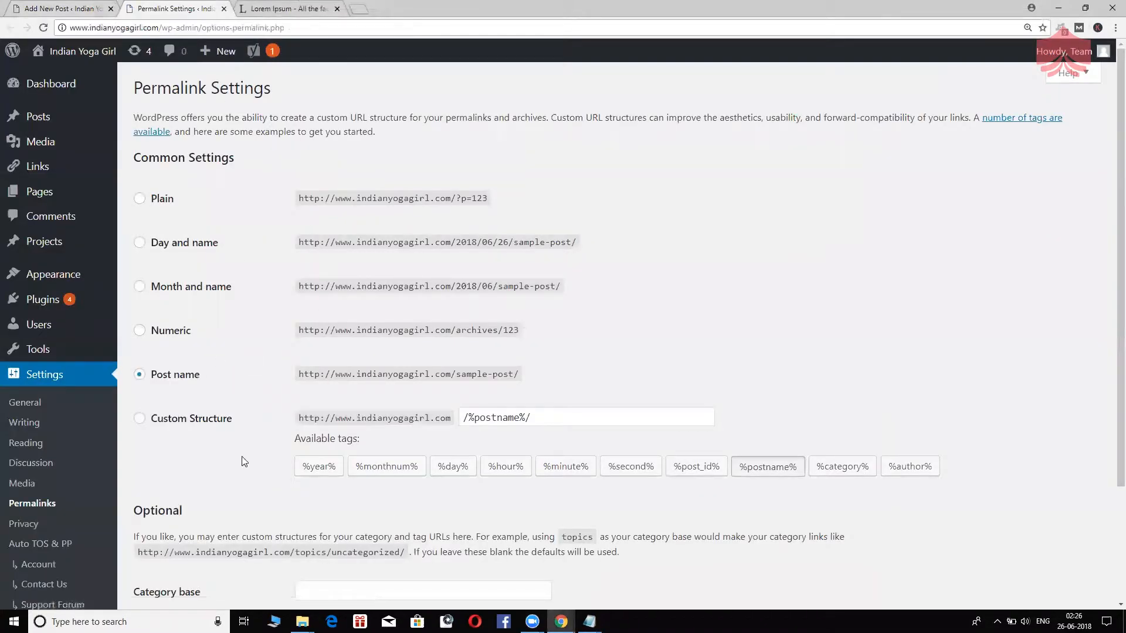
pyautogui.moveTo(165, 203)
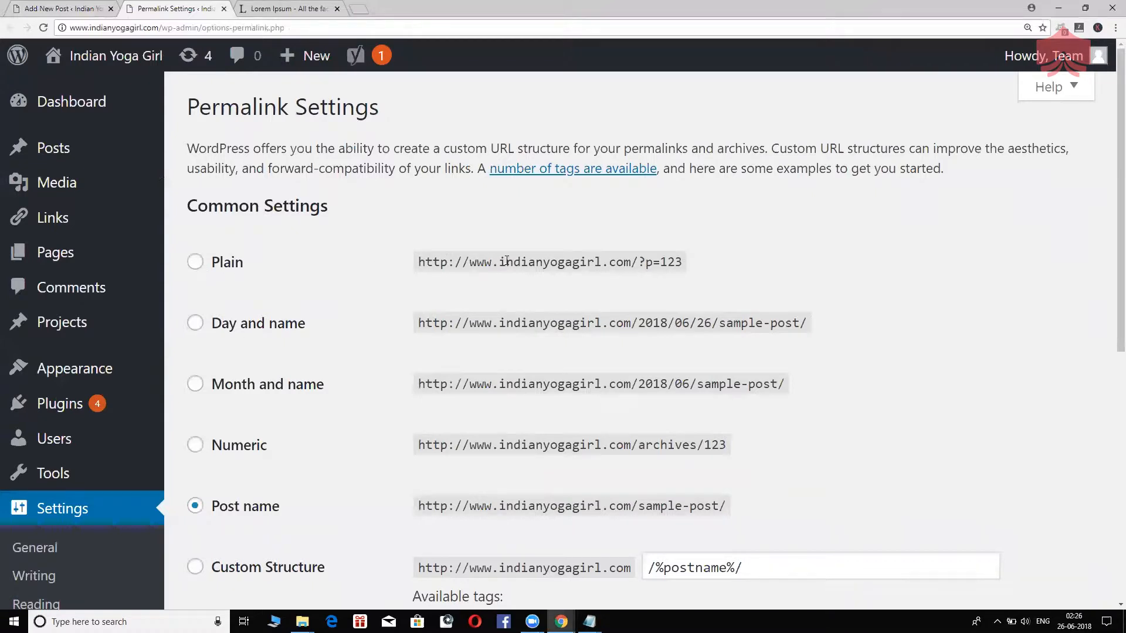
pyautogui.moveTo(524, 284)
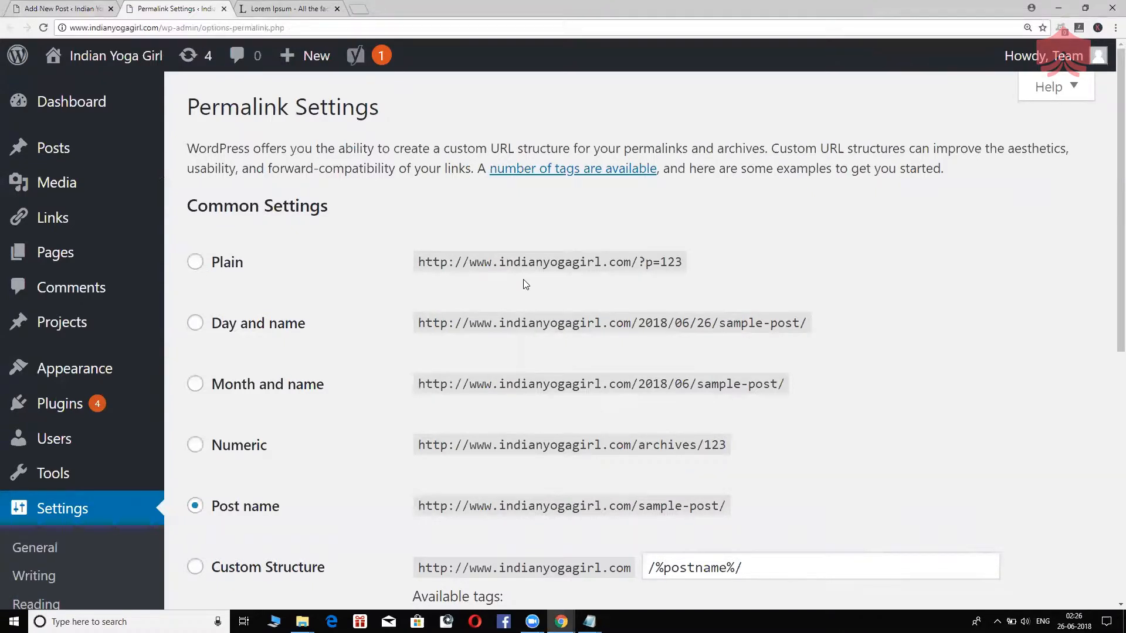
pyautogui.moveTo(632, 262)
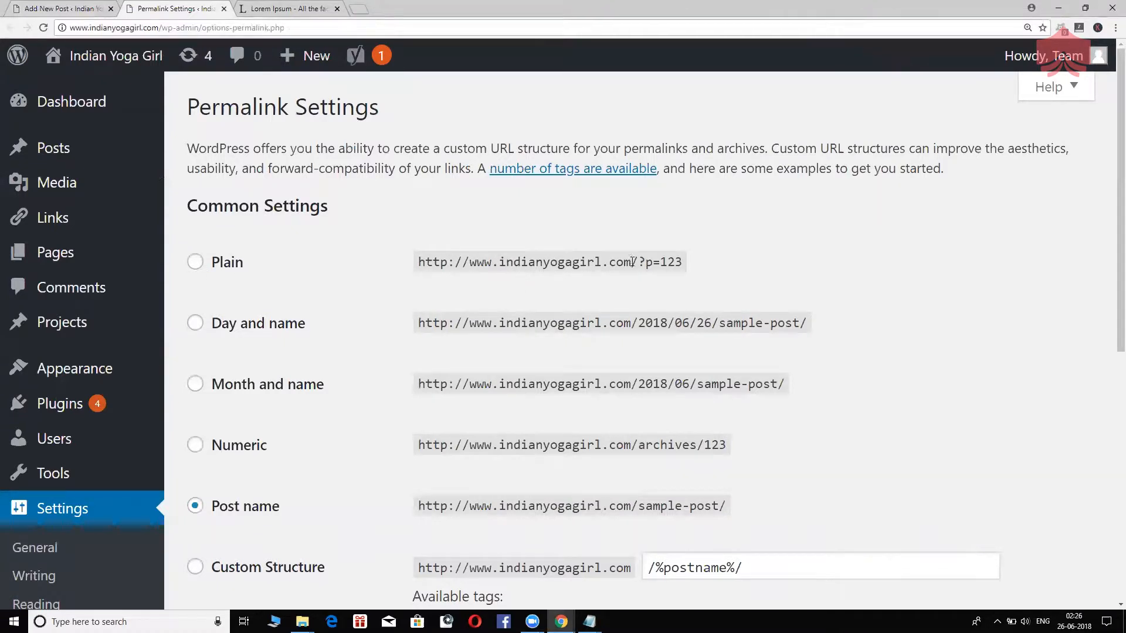
pyautogui.moveTo(647, 288)
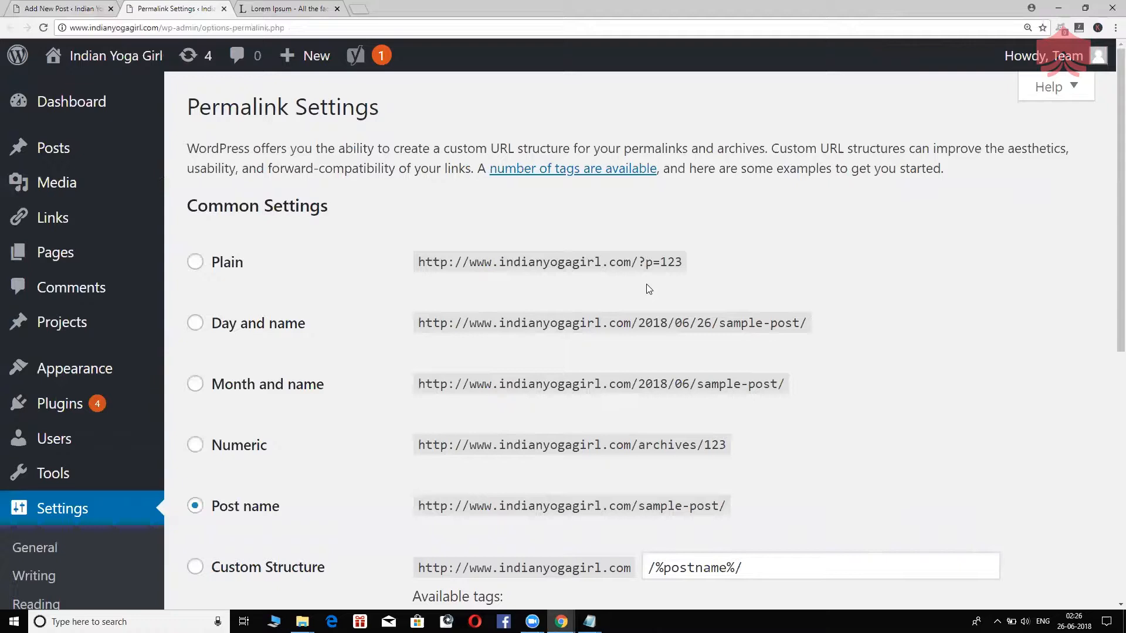
pyautogui.doubleClick(659, 262)
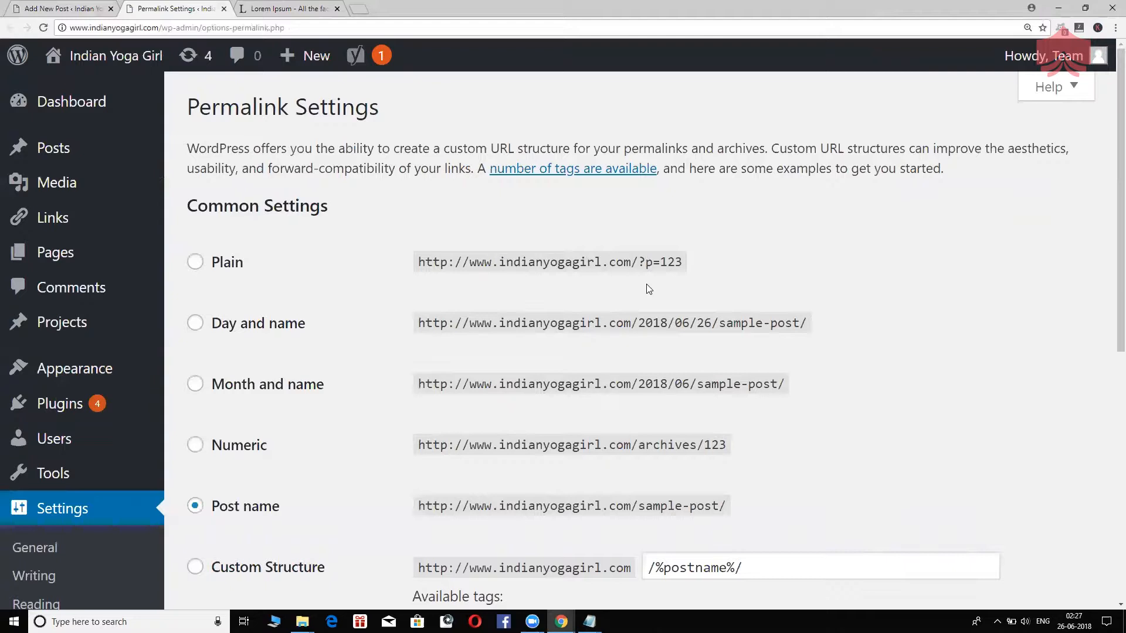
pyautogui.moveTo(495, 256)
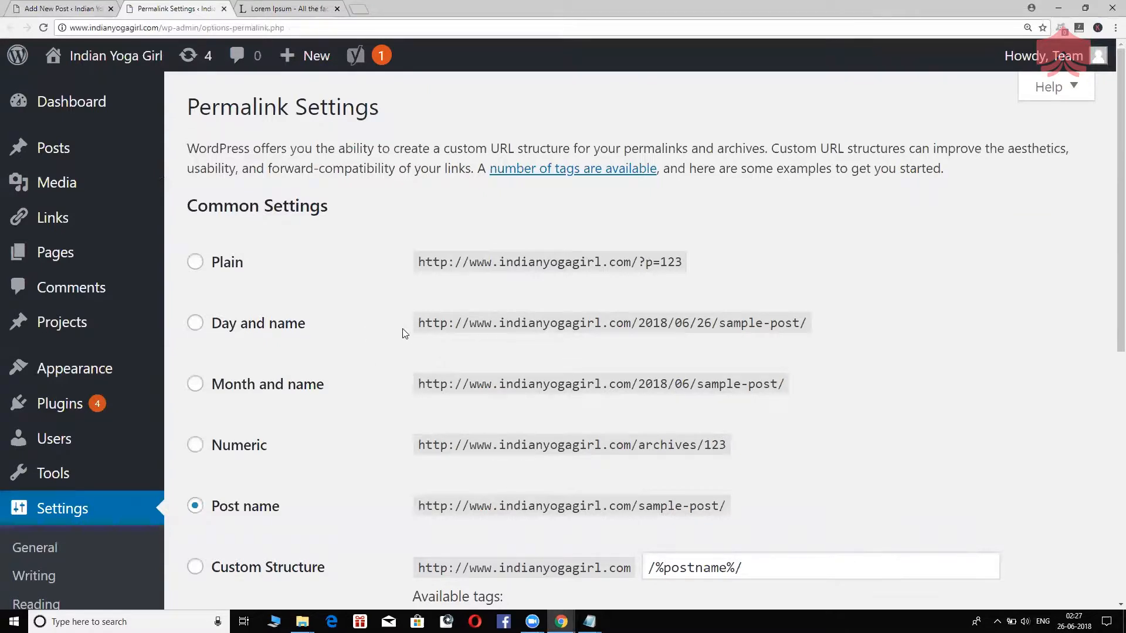
pyautogui.scroll(-3)
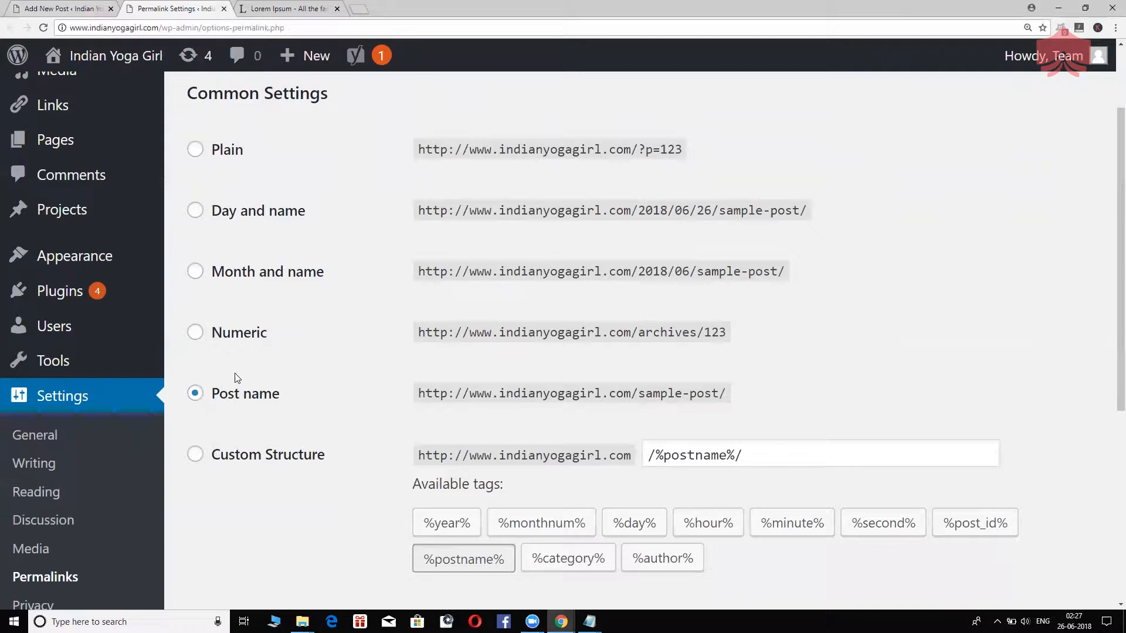
pyautogui.moveTo(232, 414)
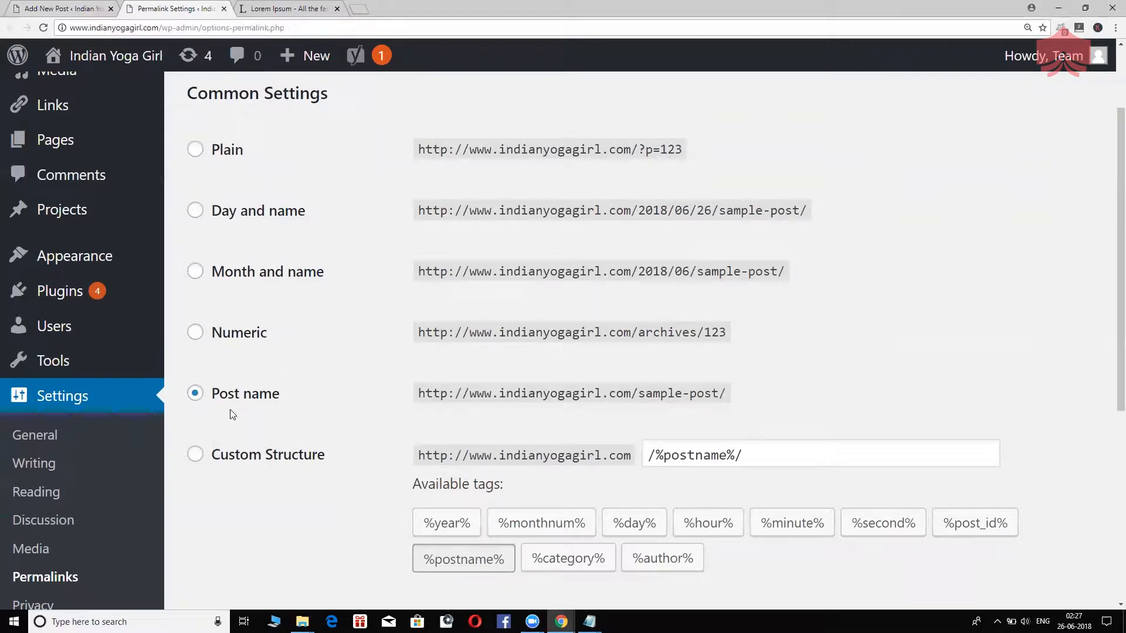
pyautogui.moveTo(571, 389)
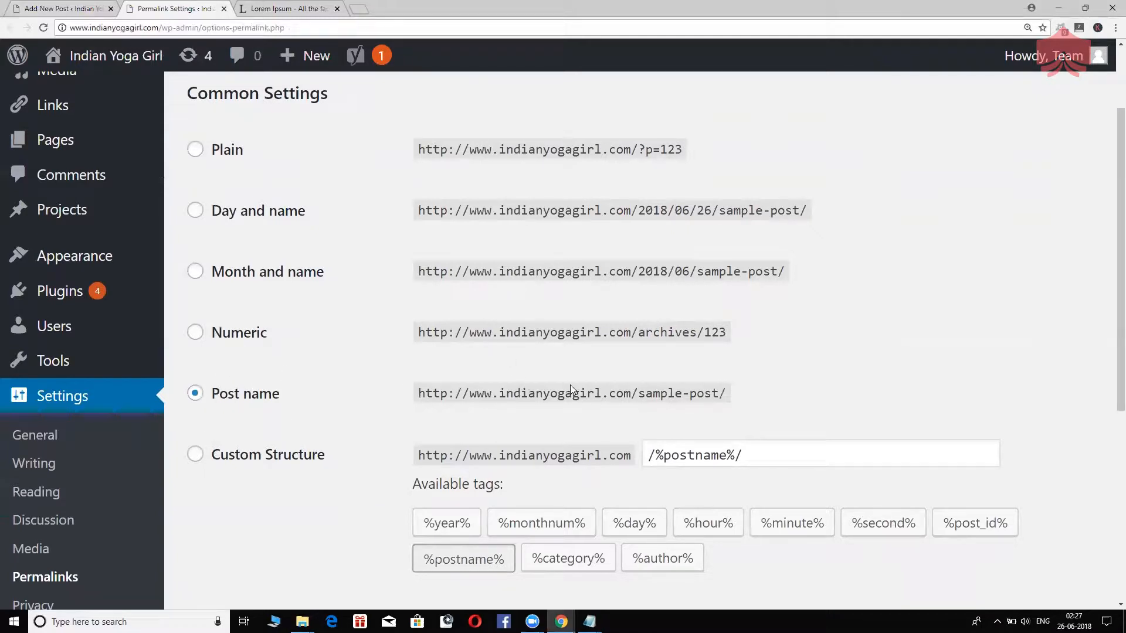
pyautogui.moveTo(661, 418)
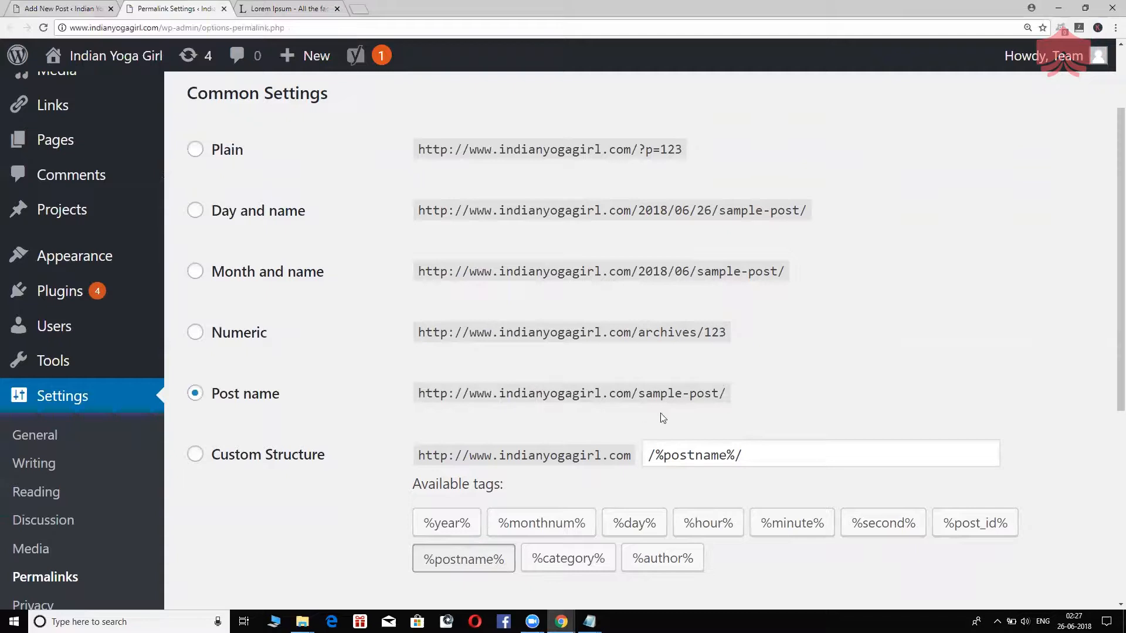
pyautogui.moveTo(705, 398)
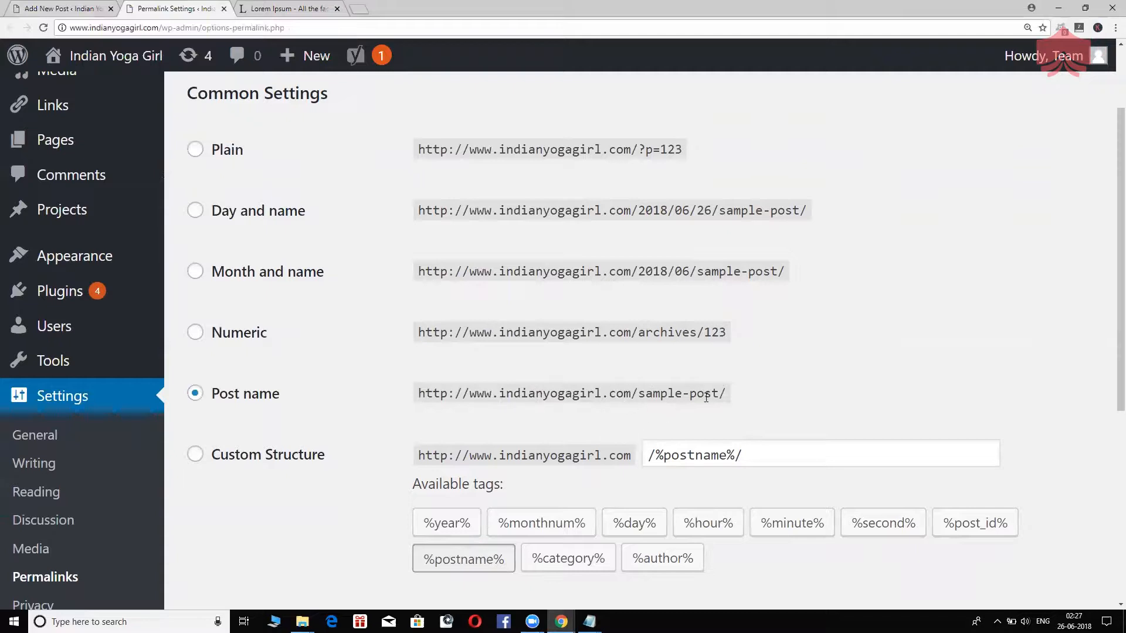
pyautogui.moveTo(729, 402)
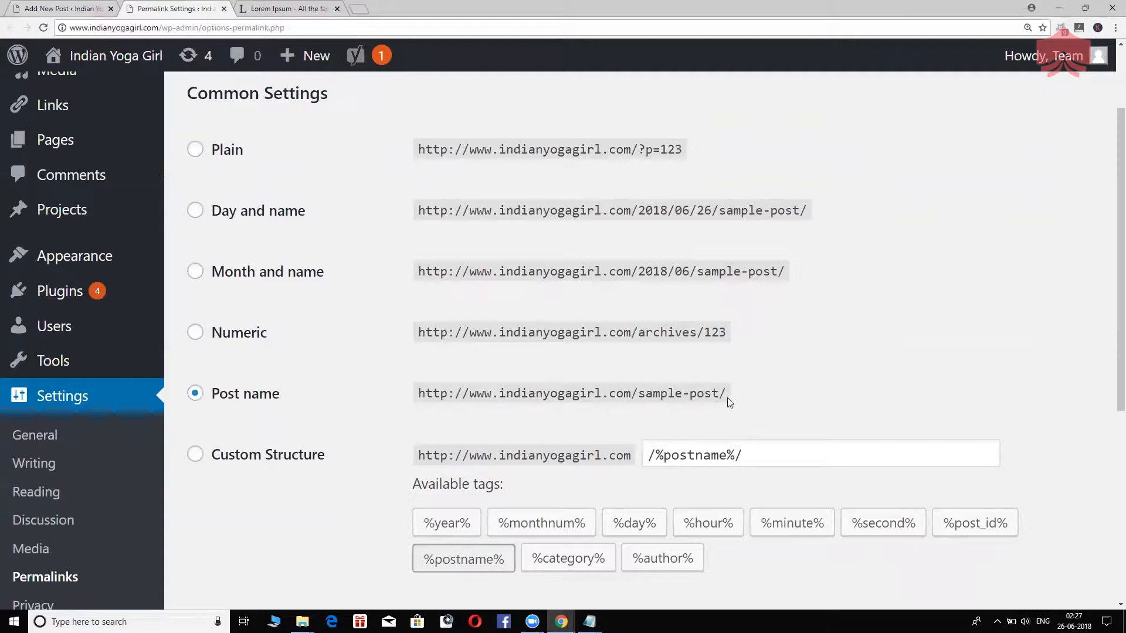
pyautogui.moveTo(559, 622)
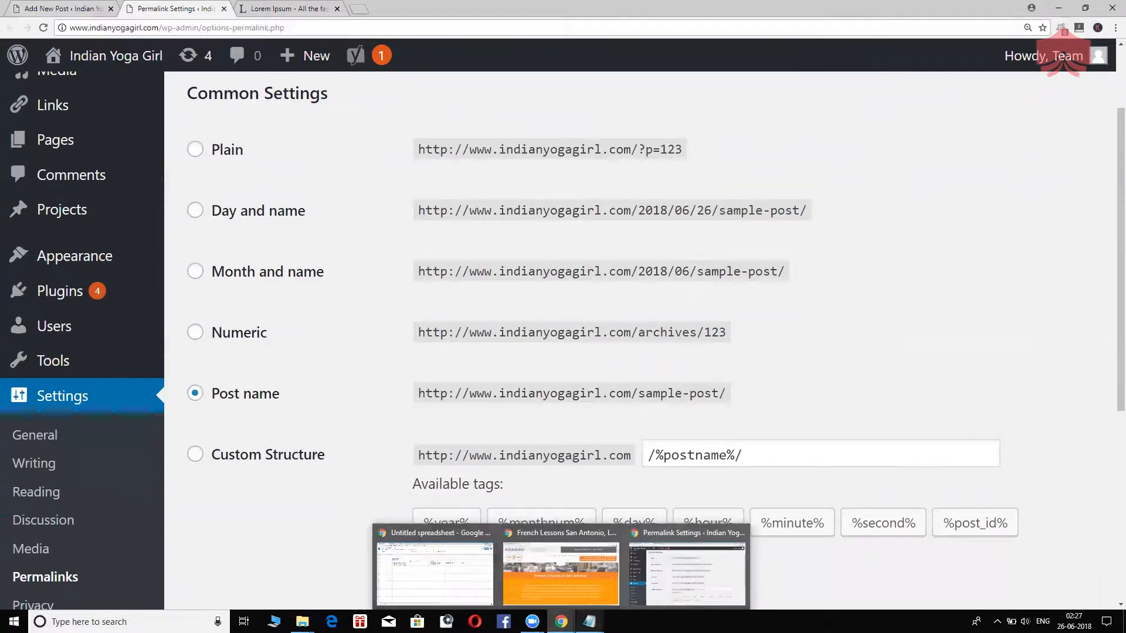
# Replace the Heading placeholder in the notes with 'URL = Uniform Resource Locator'
pyautogui.click(589, 622)
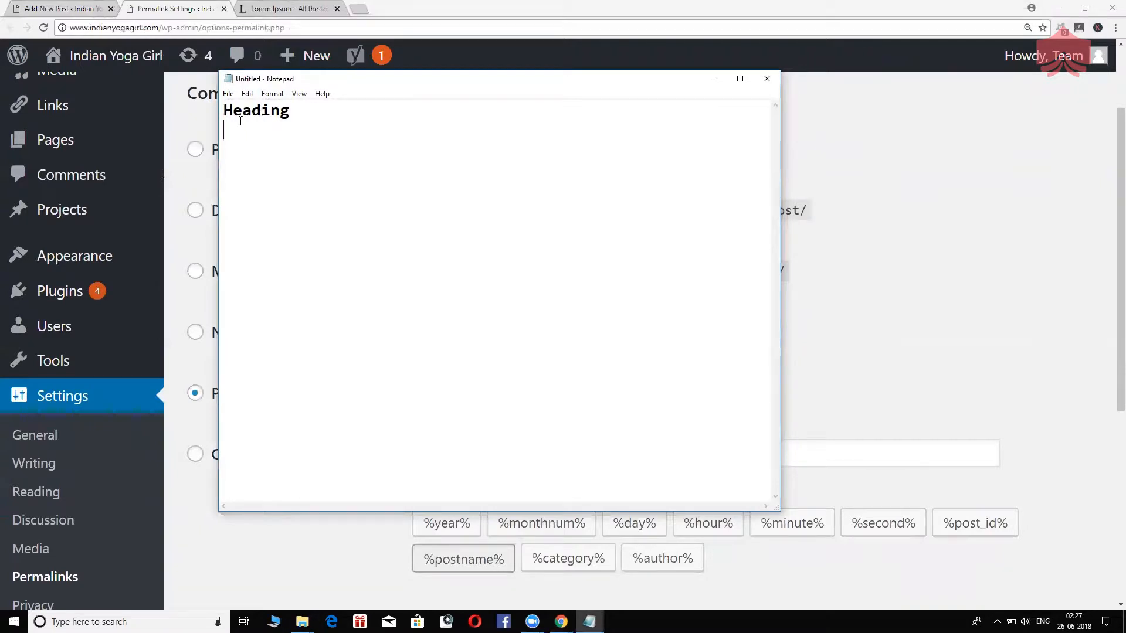
pyautogui.doubleClick(255, 110)
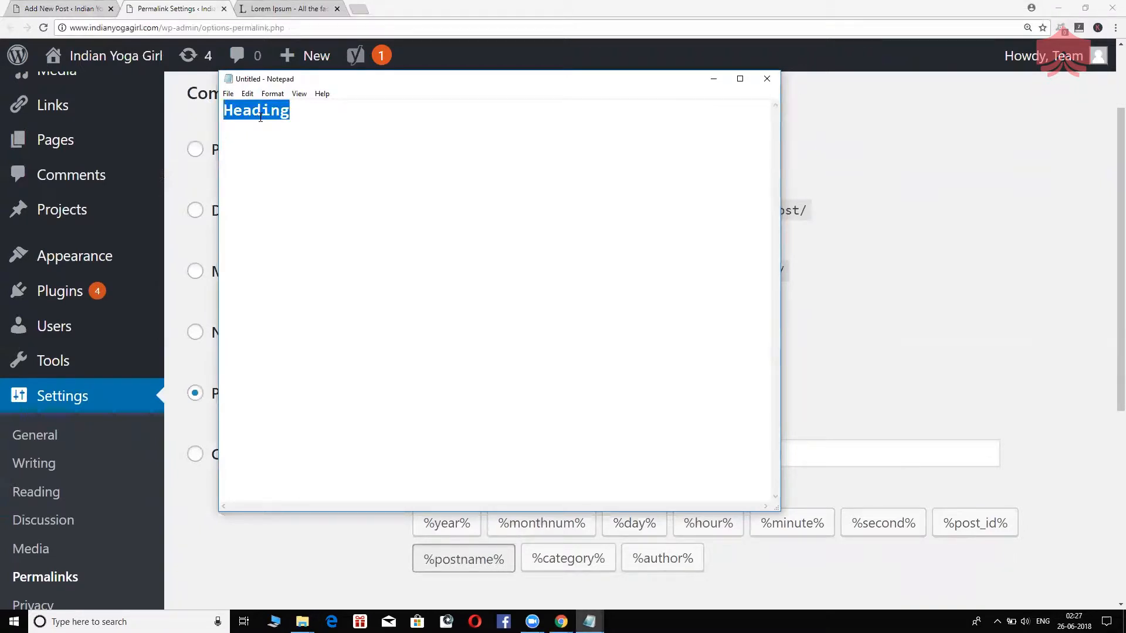
pyautogui.write('URL =')
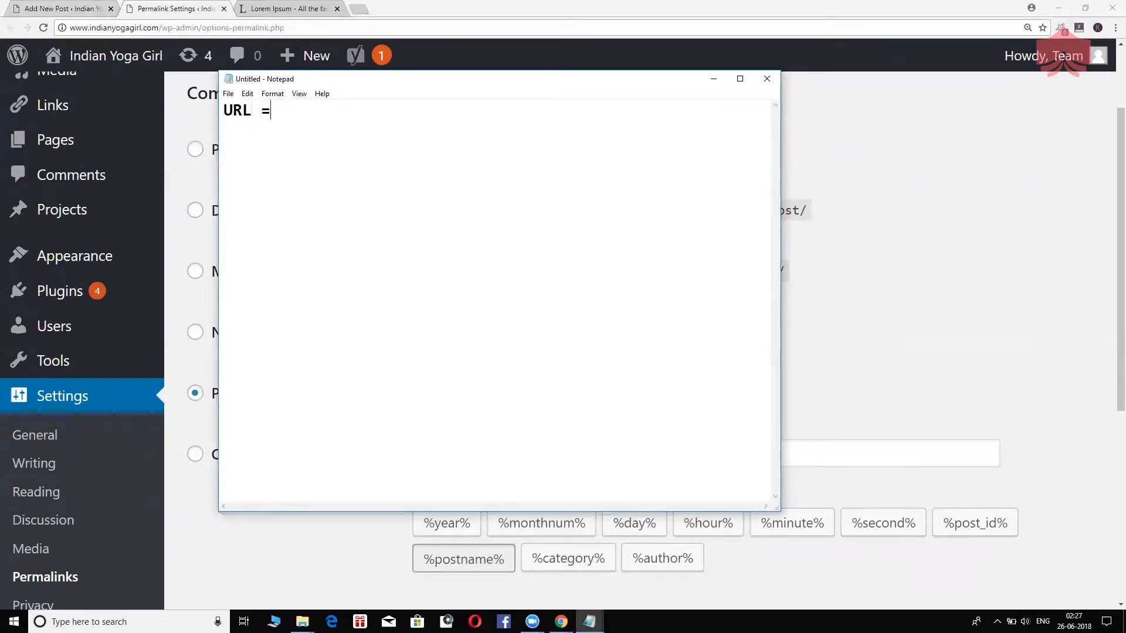
pyautogui.write('Uin')
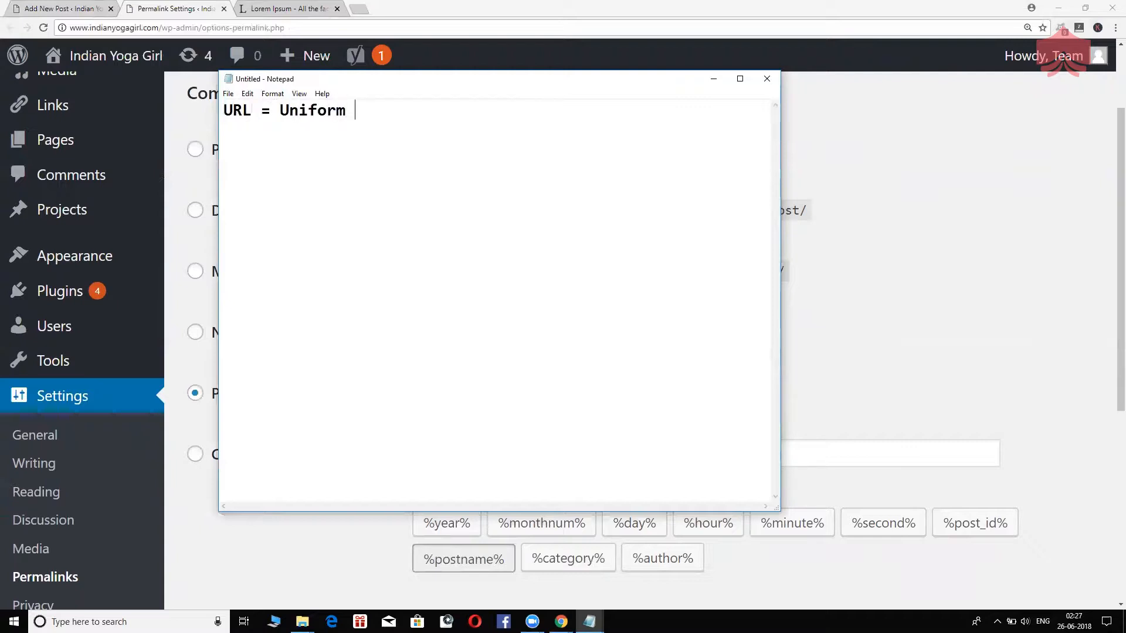
pyautogui.write('Reso')
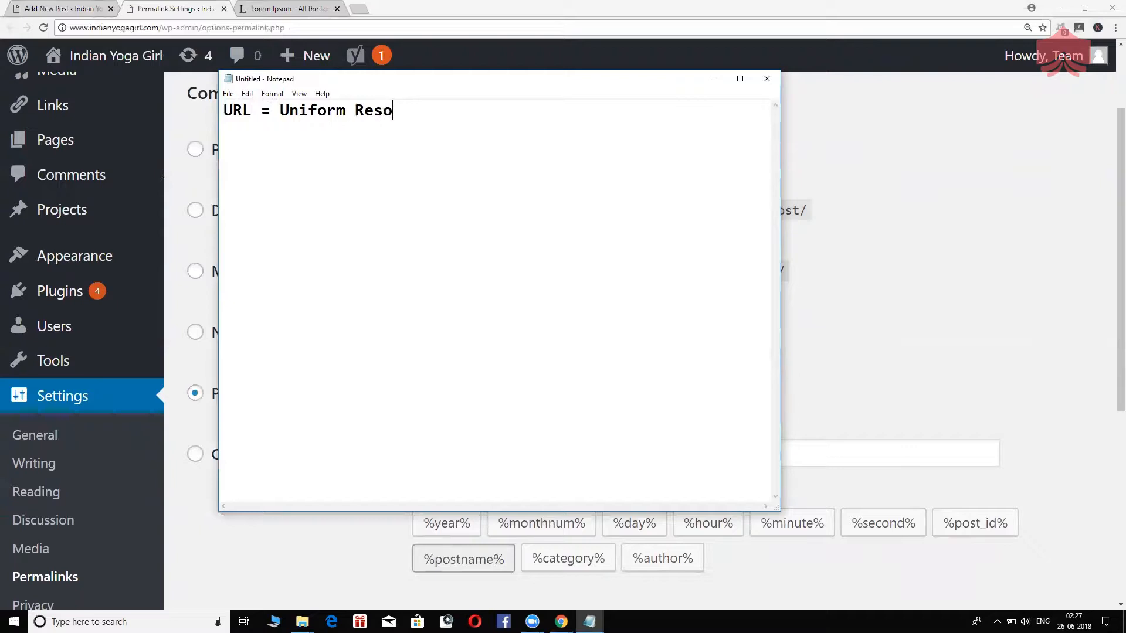
pyautogui.write('urce Locator')
pyautogui.write('Sett')
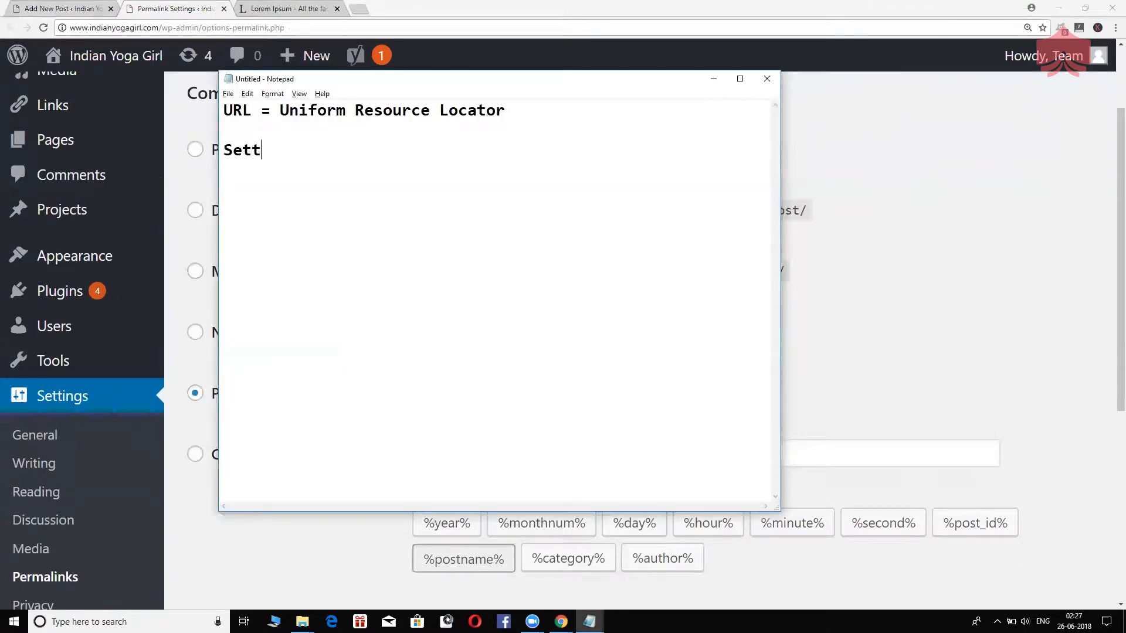
# Add the line 'Settings --> Permalinks --> Post Name' below the URL definition
pyautogui.write('ings -->')
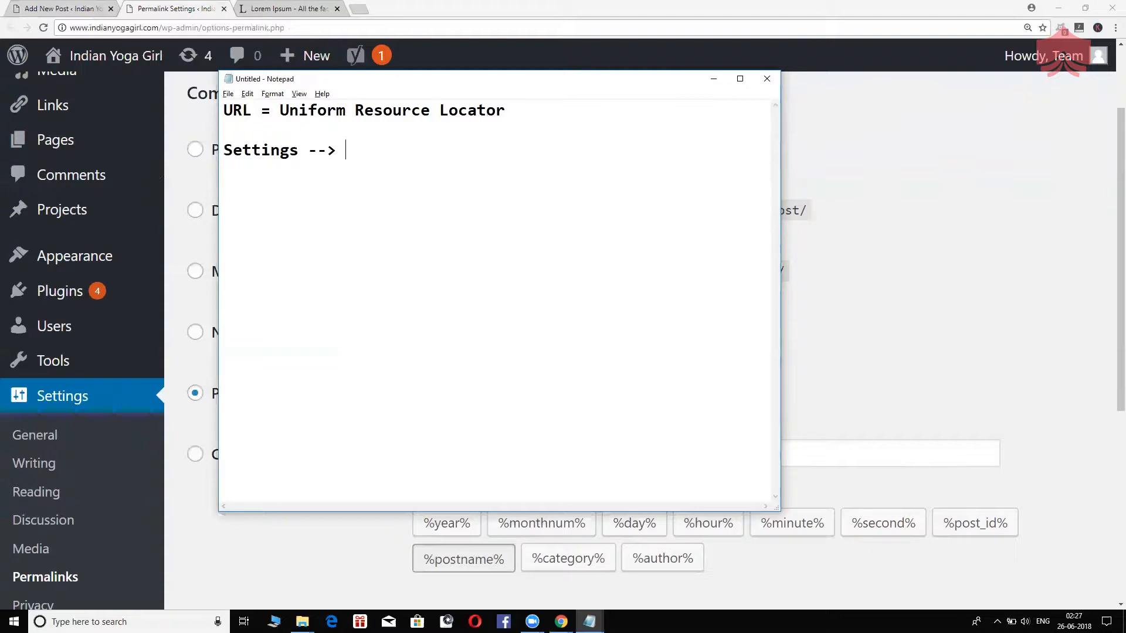
pyautogui.write('Permal')
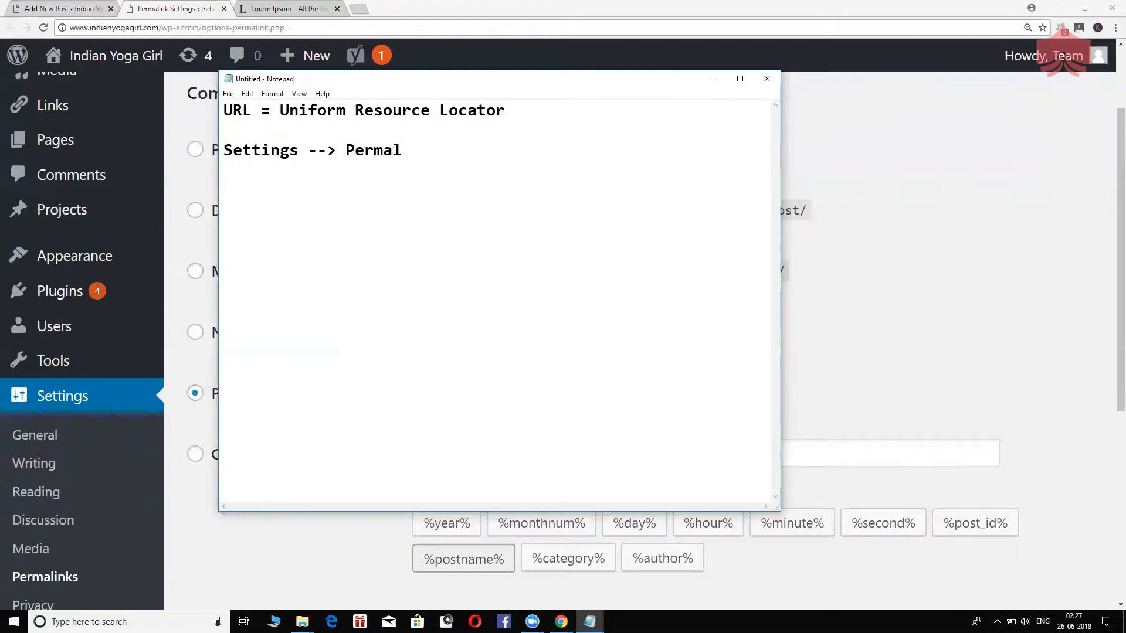
pyautogui.write('inks -->')
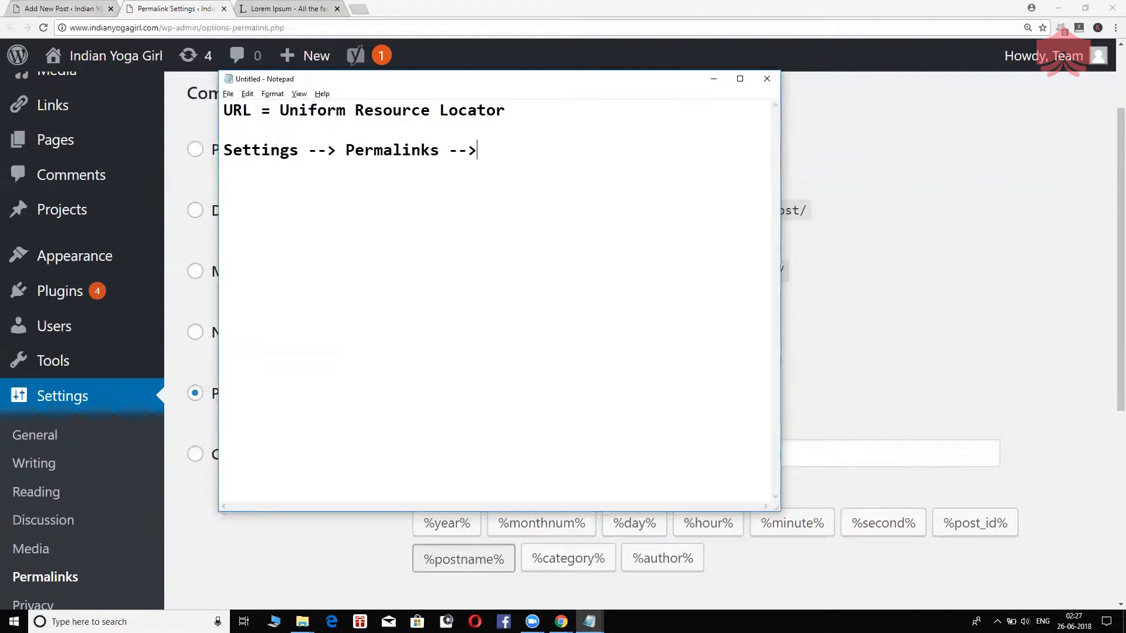
pyautogui.write('Post Name')
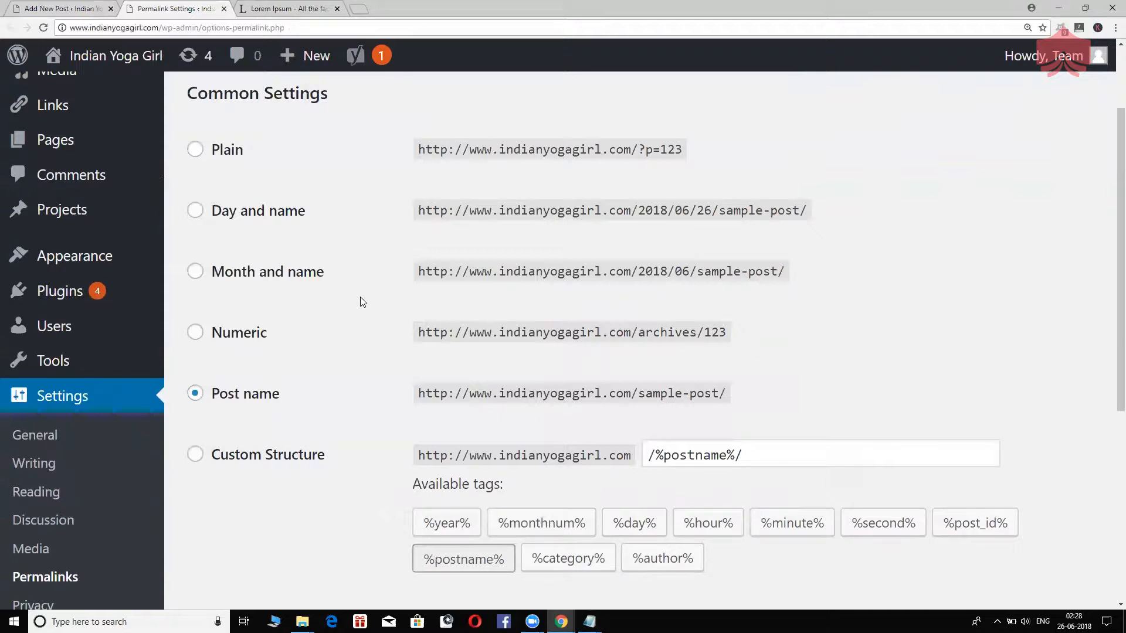
pyautogui.moveTo(246, 163)
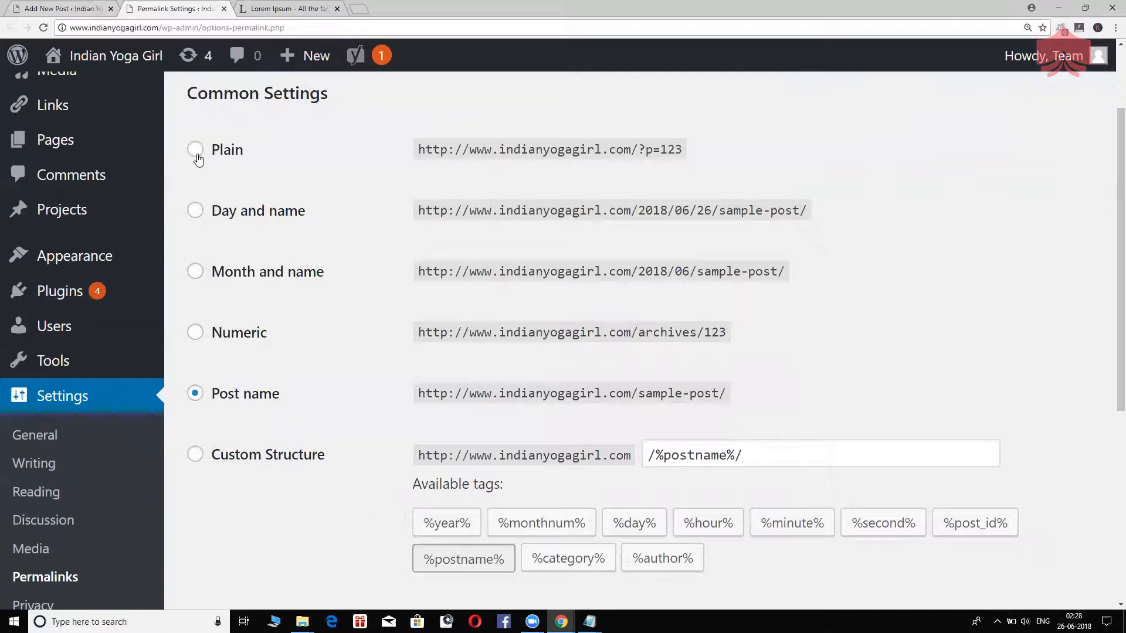
# Select the Plain permalink structure and publish the French Language Classes in San Antonio post
pyautogui.click(195, 149)
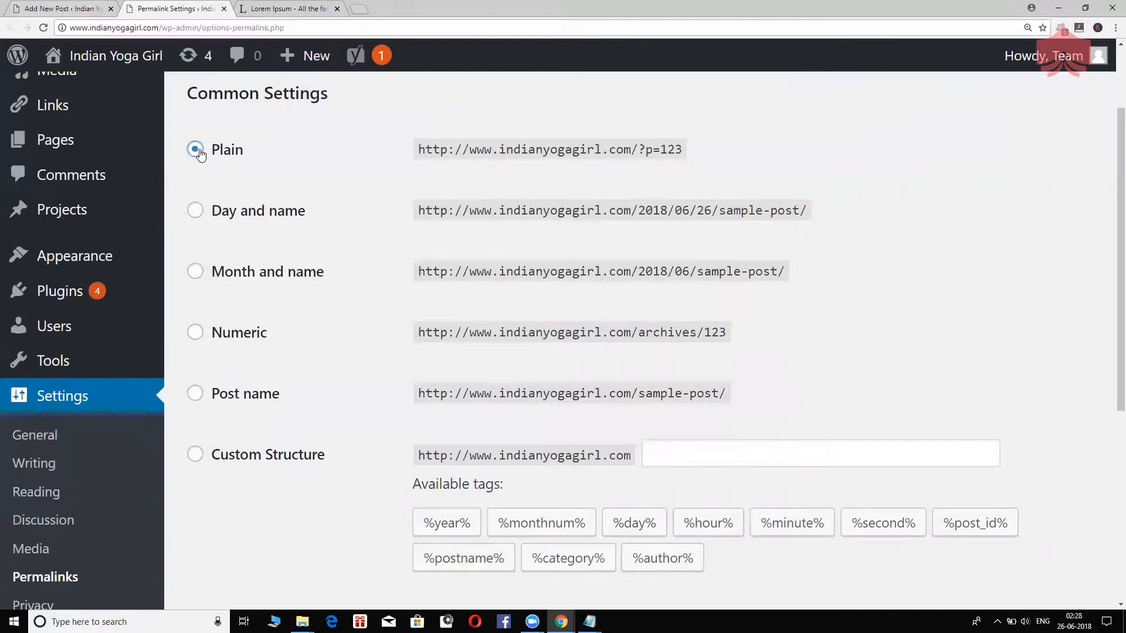
pyautogui.click(58, 9)
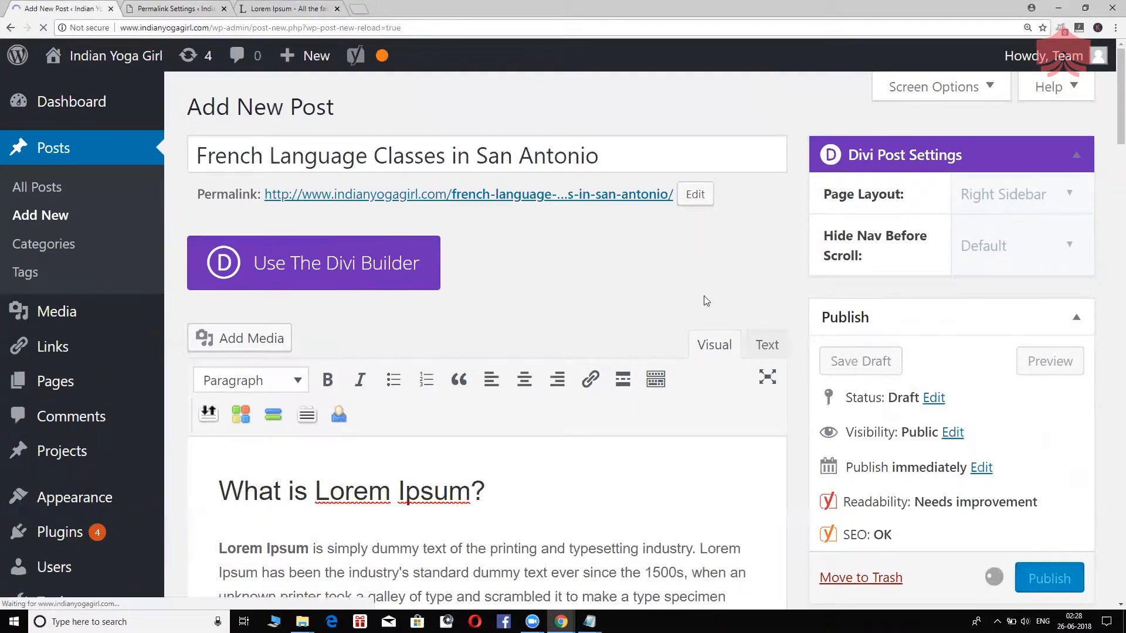
pyautogui.moveTo(711, 268)
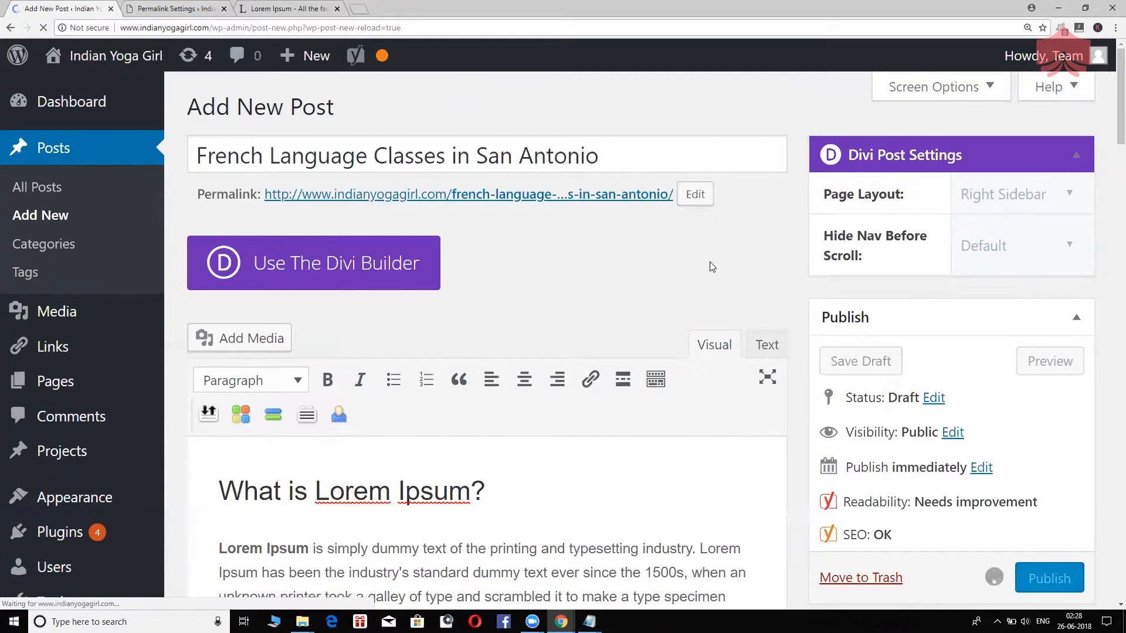
pyautogui.click(1049, 579)
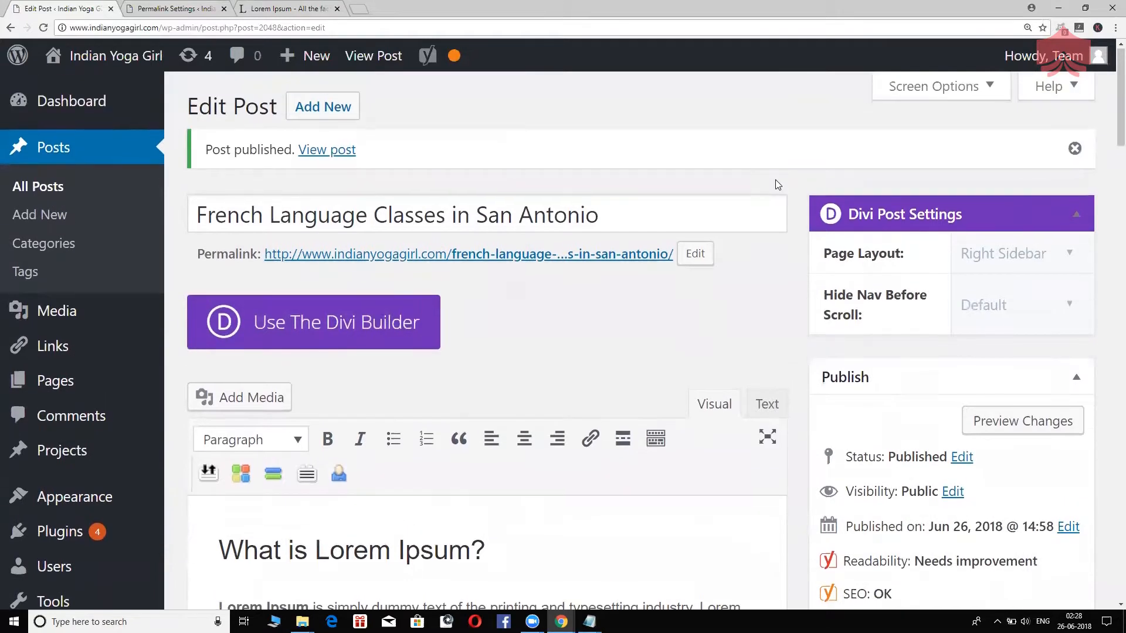
pyautogui.moveTo(378, 132)
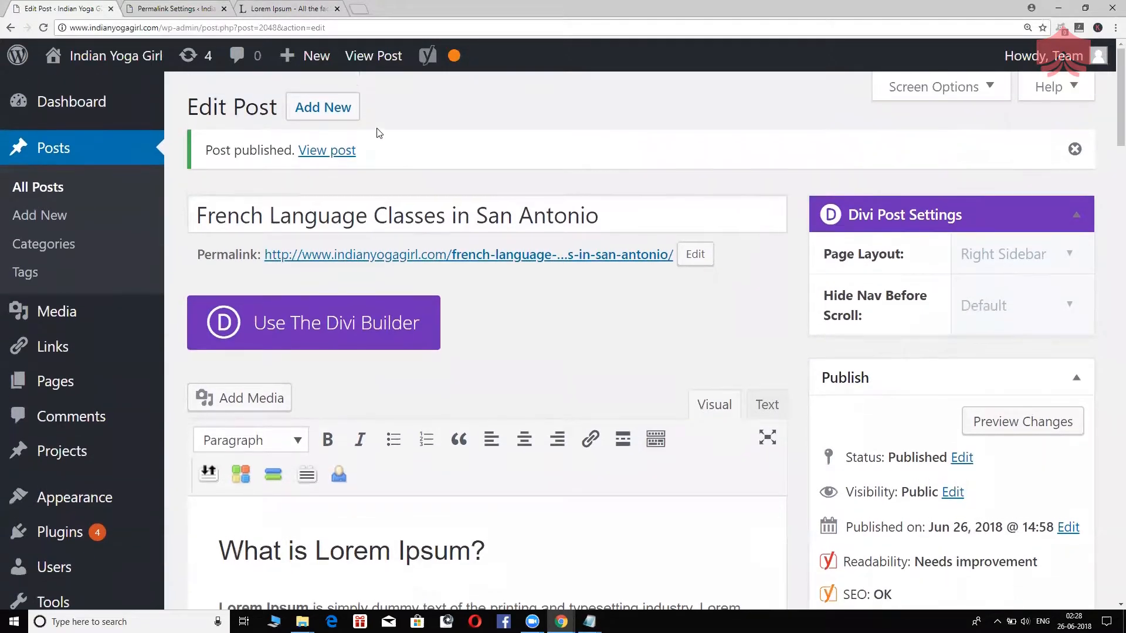
# Start a new post titled 'Demo Post' showing a demo-post permalink, then save the Plain structure
pyautogui.click(322, 107)
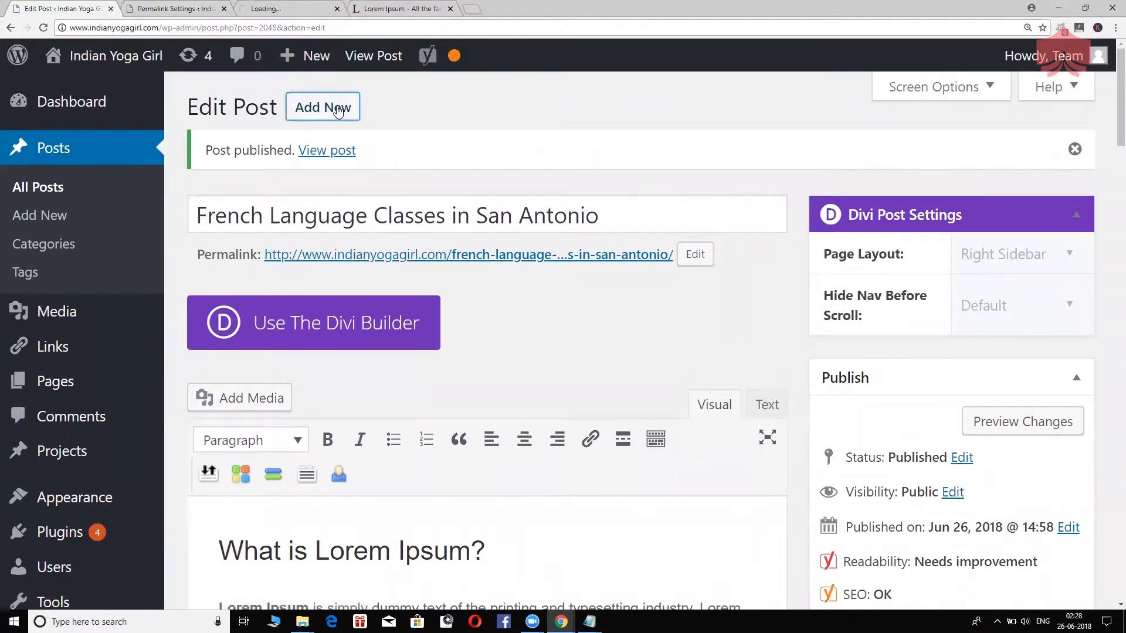
pyautogui.click(322, 106)
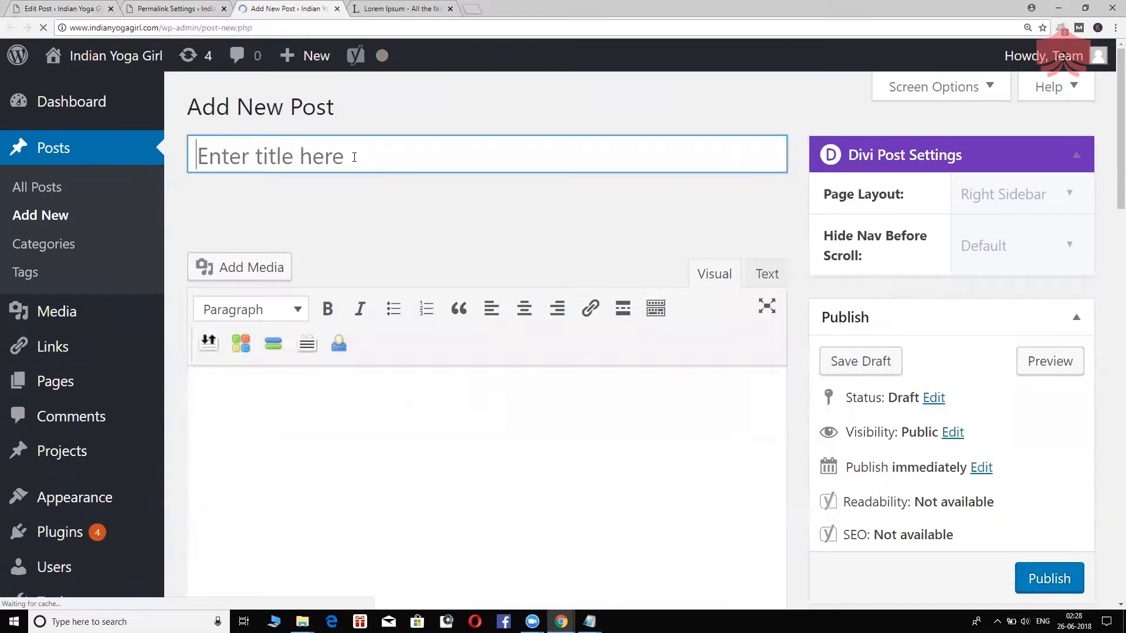
pyautogui.write('Demo')
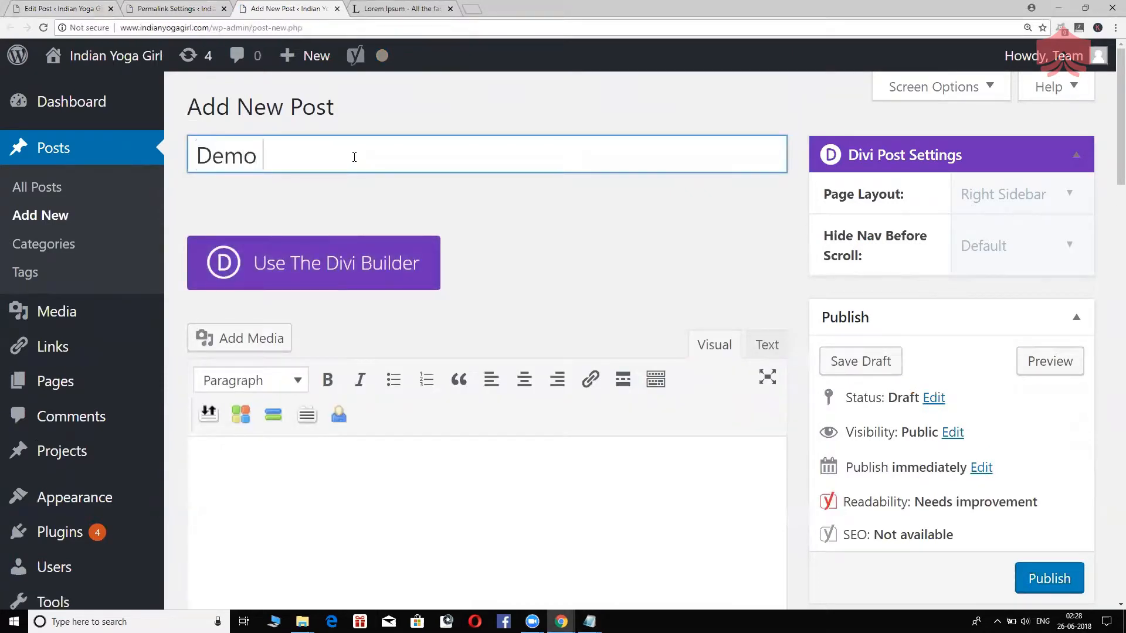
pyautogui.write('Post')
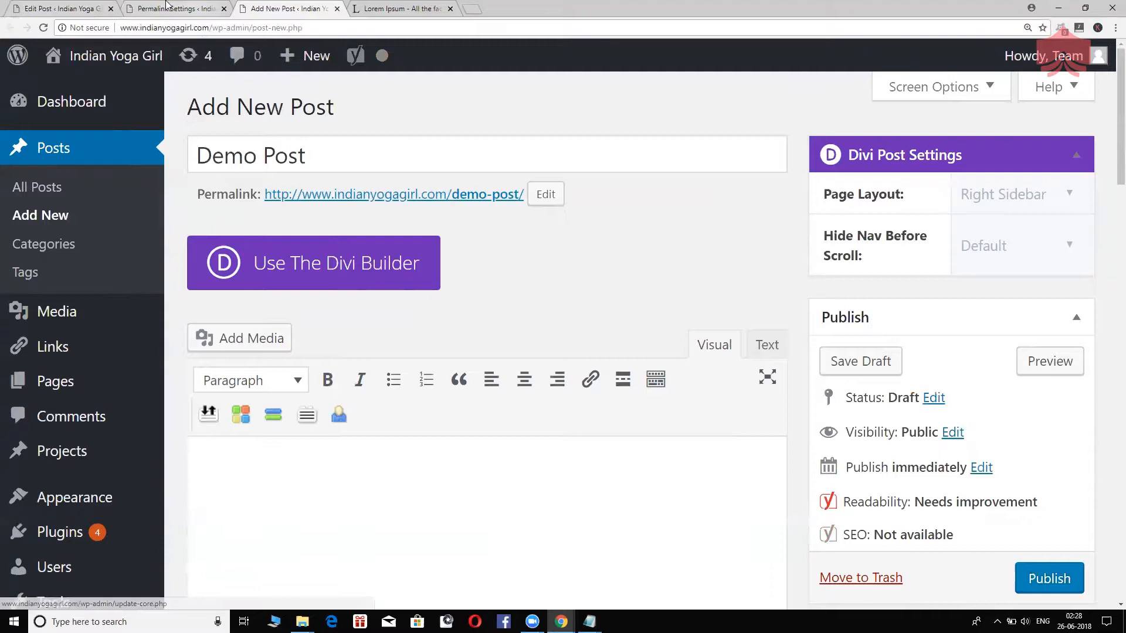
pyautogui.click(173, 9)
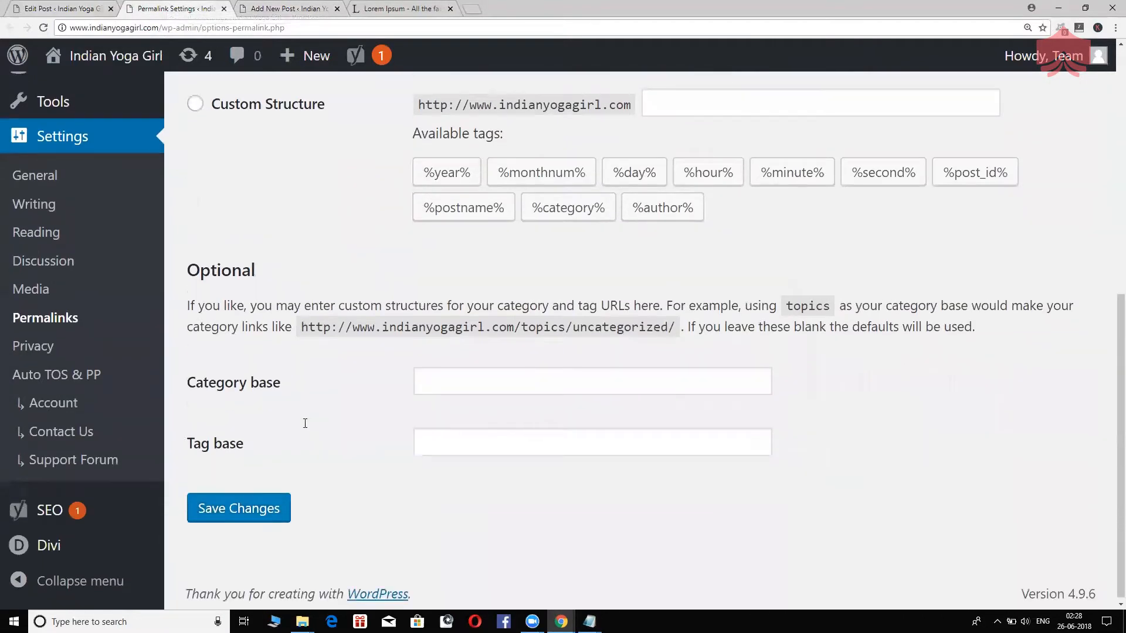
pyautogui.click(238, 508)
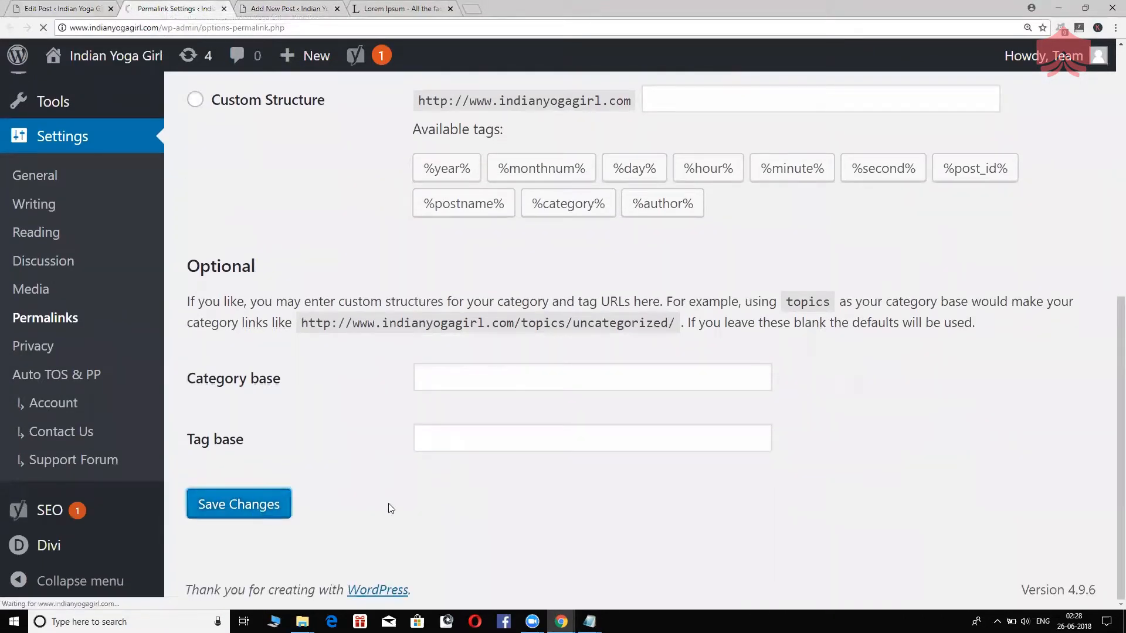
# Discard the first Demo Post draft and start a fresh post titled 'Demo Post'
pyautogui.click(287, 8)
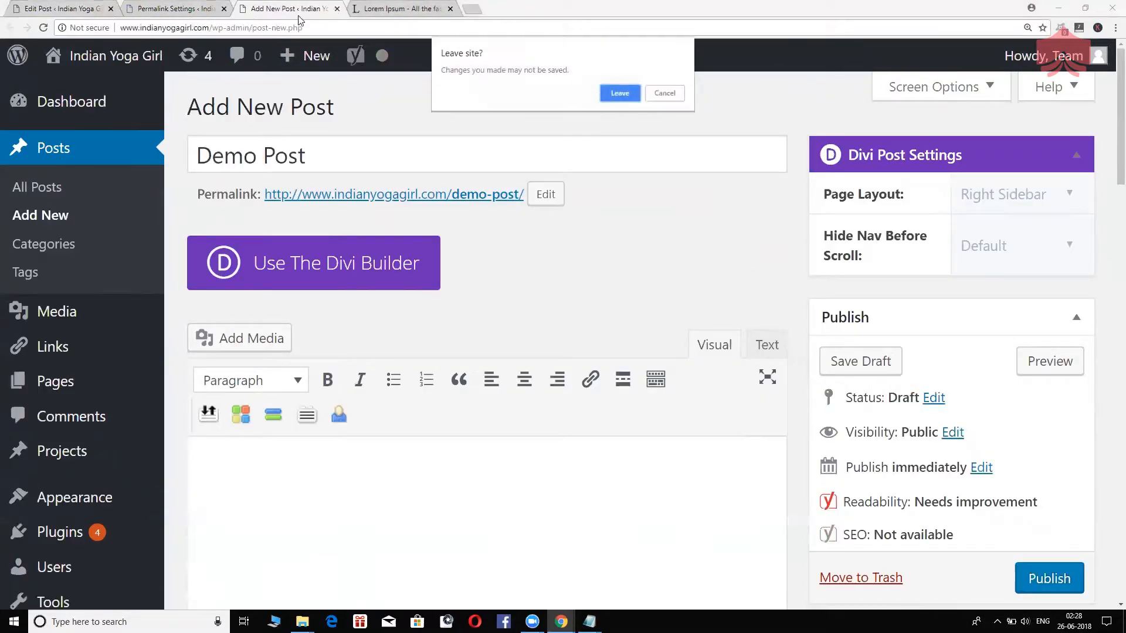
pyautogui.click(620, 92)
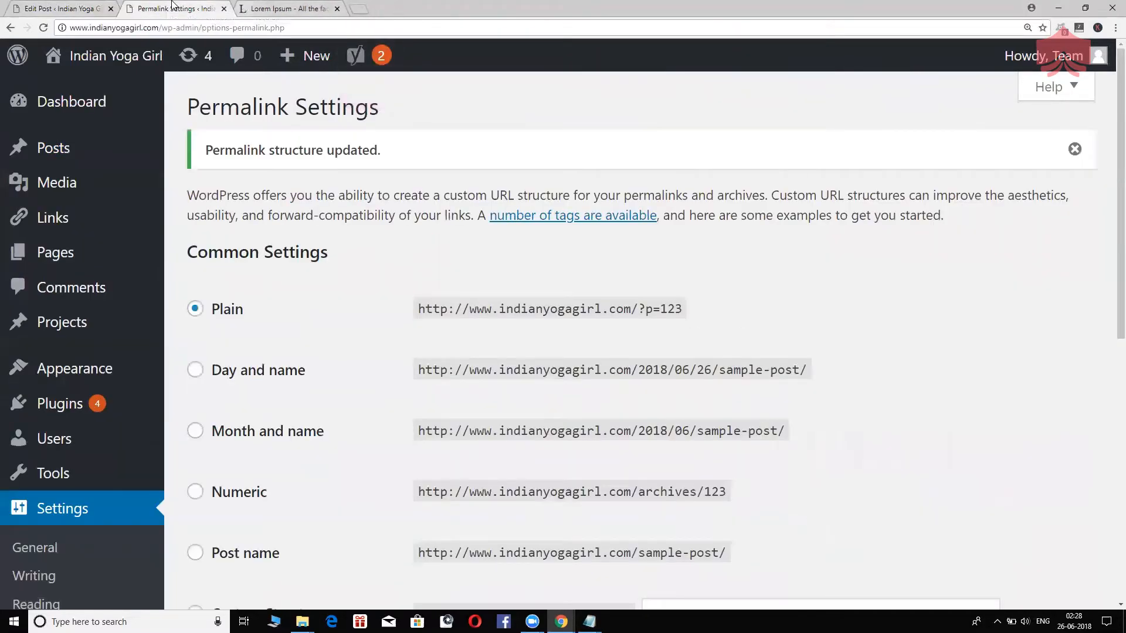
pyautogui.click(58, 9)
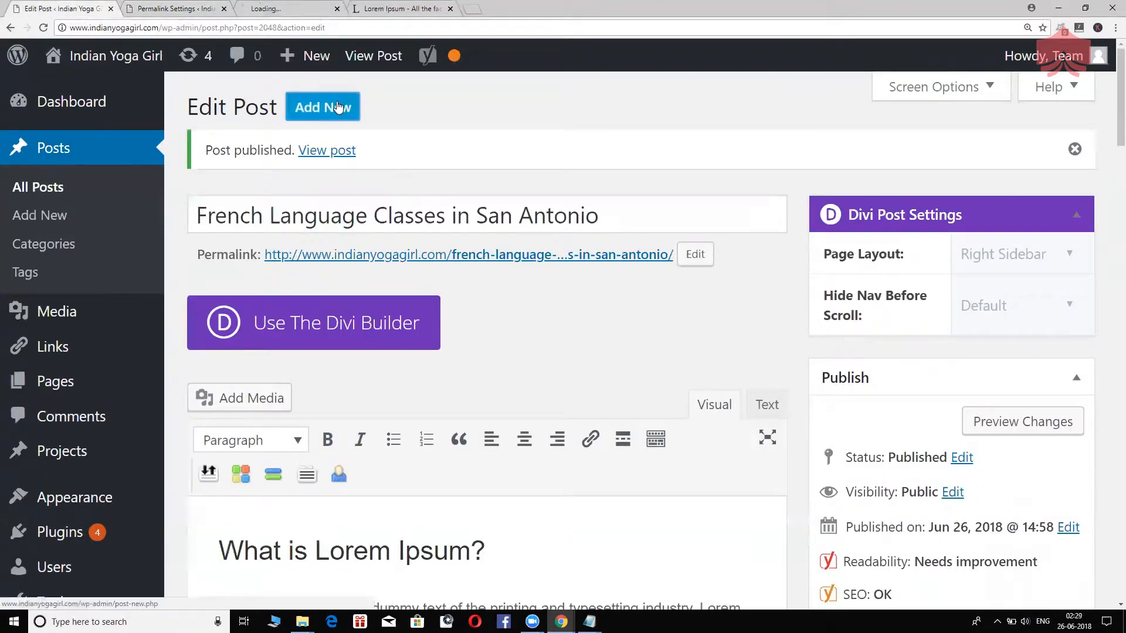
pyautogui.click(322, 107)
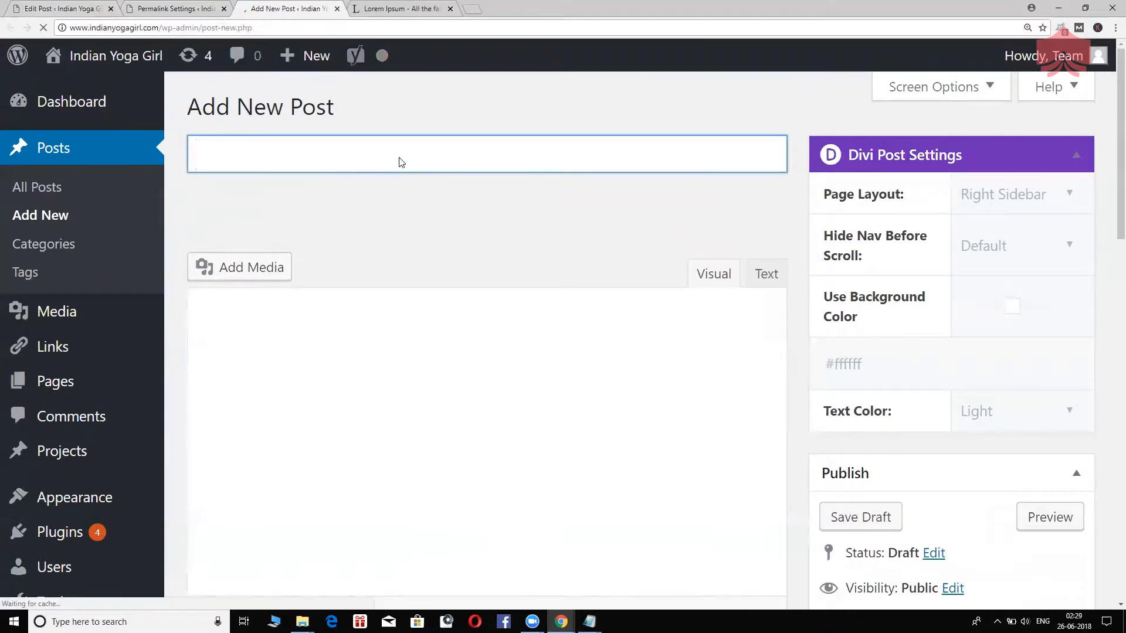
pyautogui.write('D')
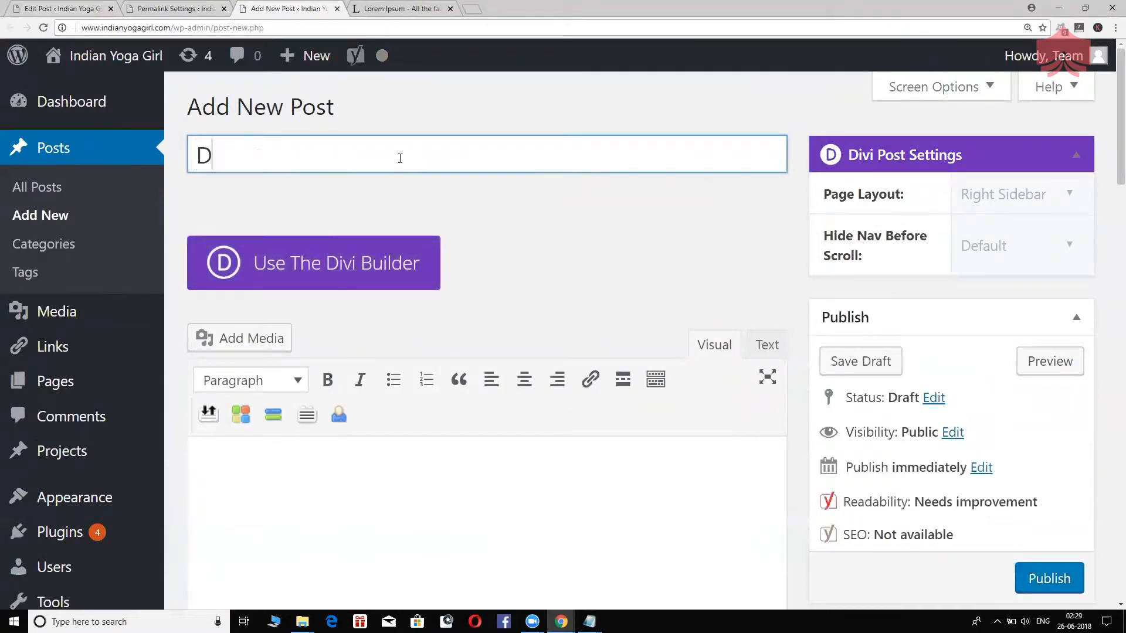
pyautogui.write('emo Post')
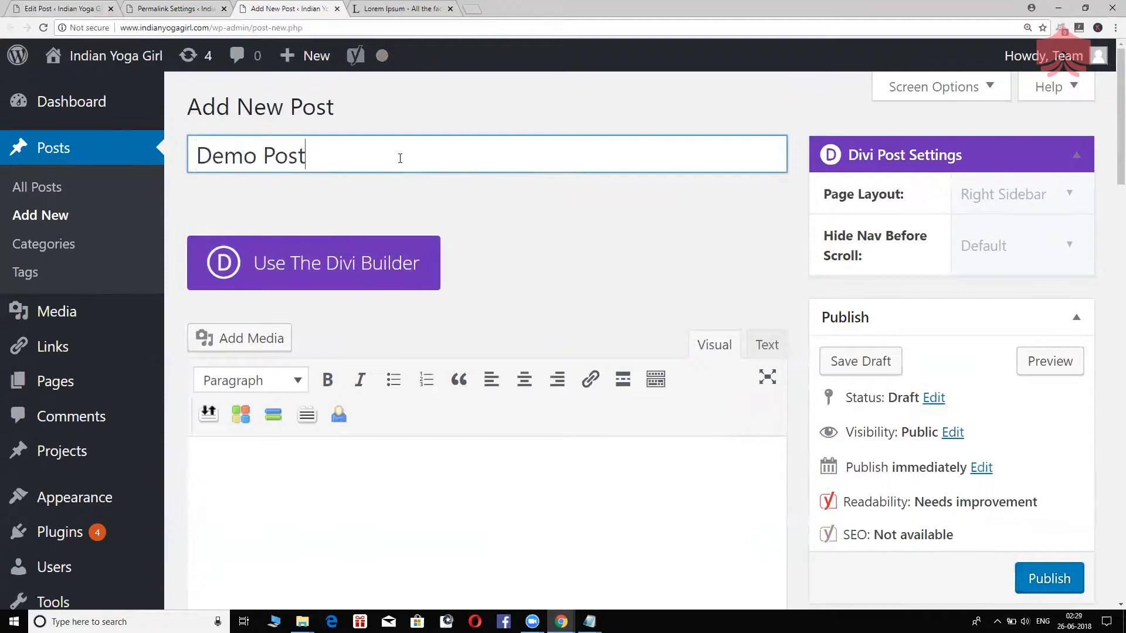
# Finish the Demo Post title so its plain ?p= numbered permalink appears
pyautogui.click(488, 240)
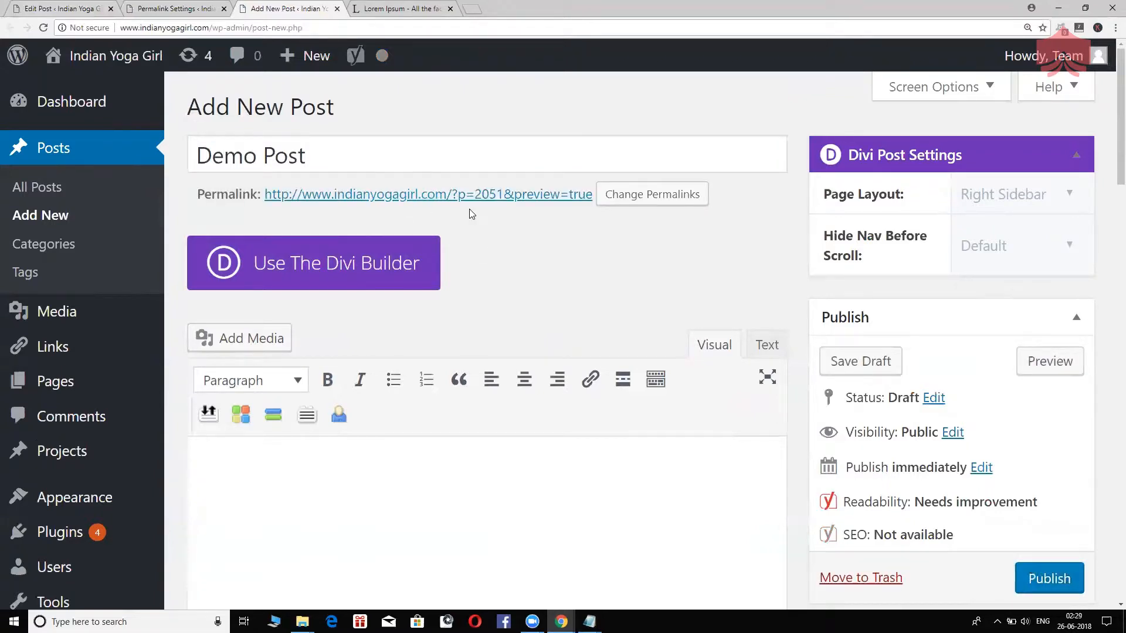
pyautogui.moveTo(461, 209)
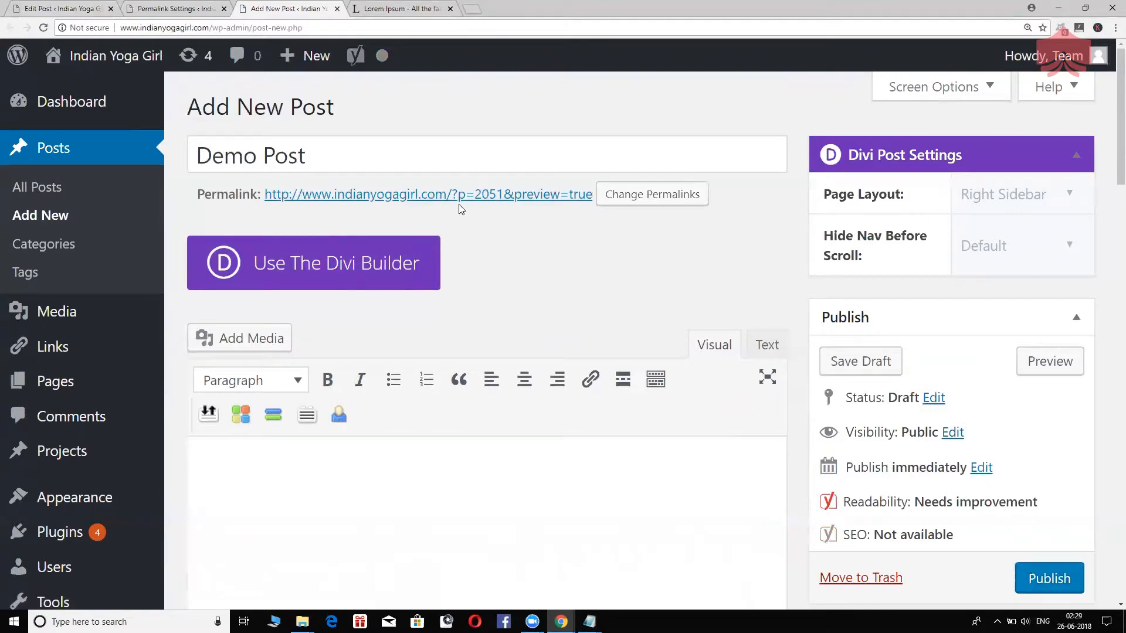
pyautogui.moveTo(481, 209)
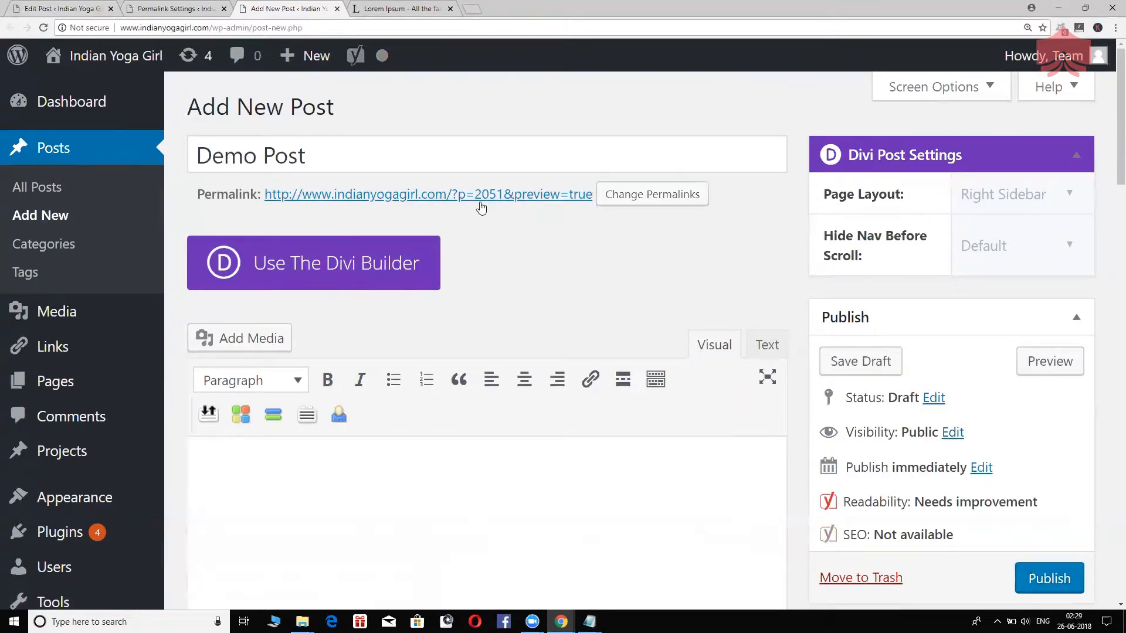
pyautogui.moveTo(534, 235)
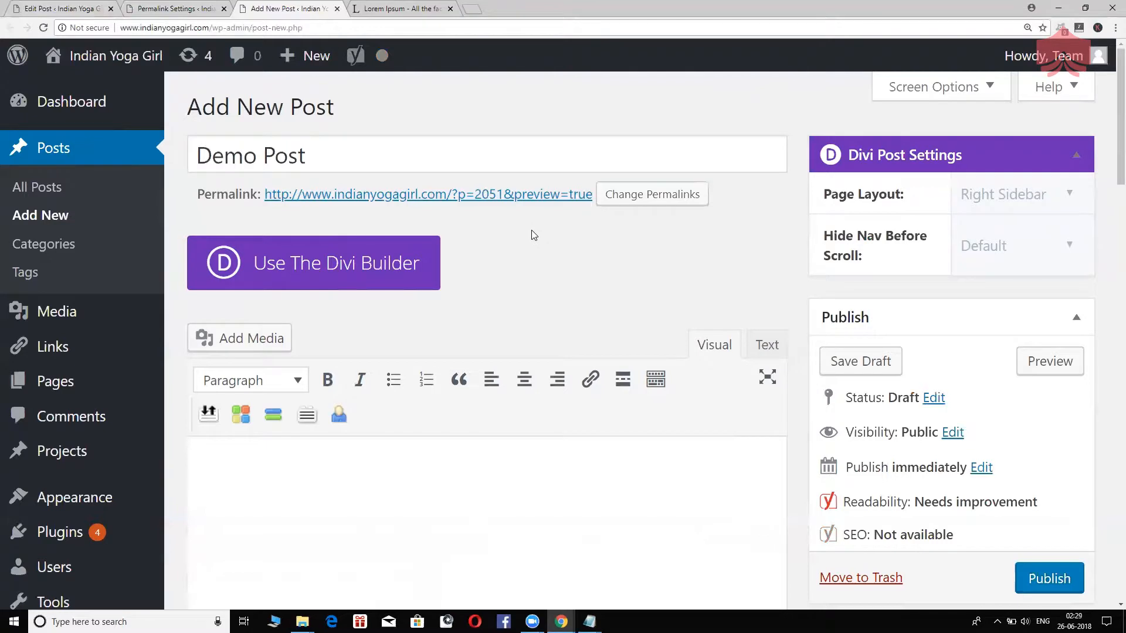
pyautogui.moveTo(547, 226)
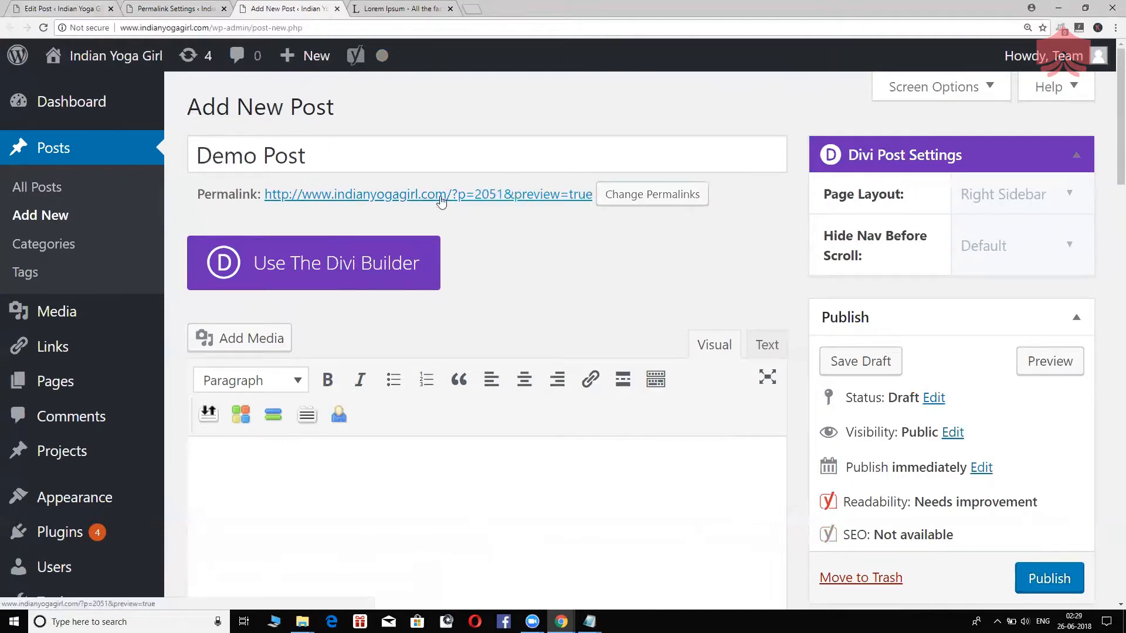
pyautogui.moveTo(492, 212)
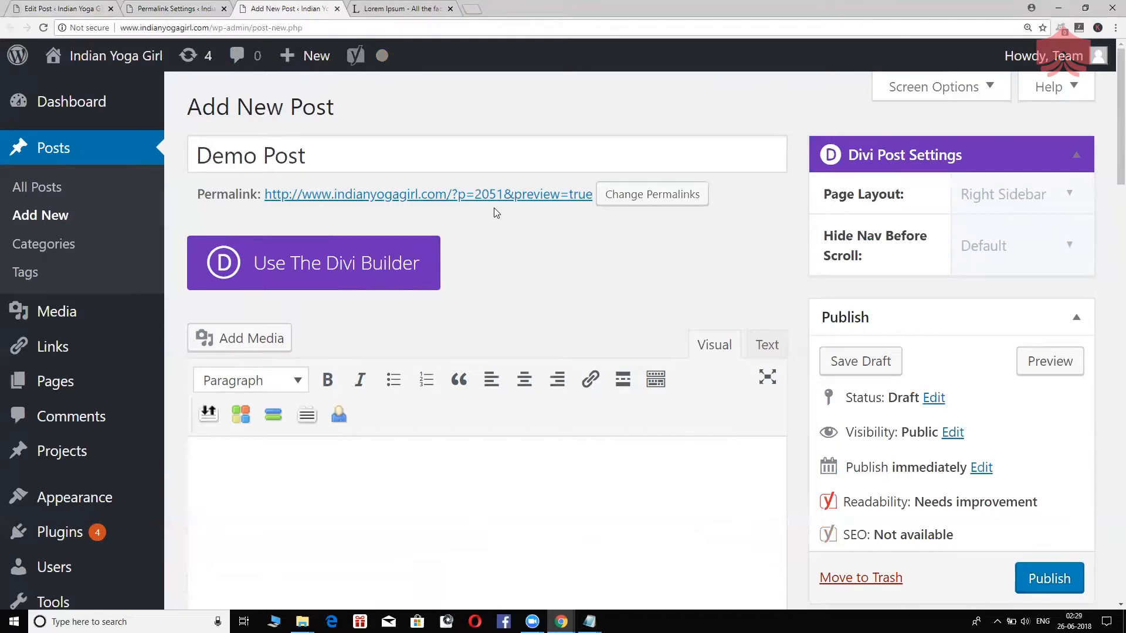
pyautogui.moveTo(463, 200)
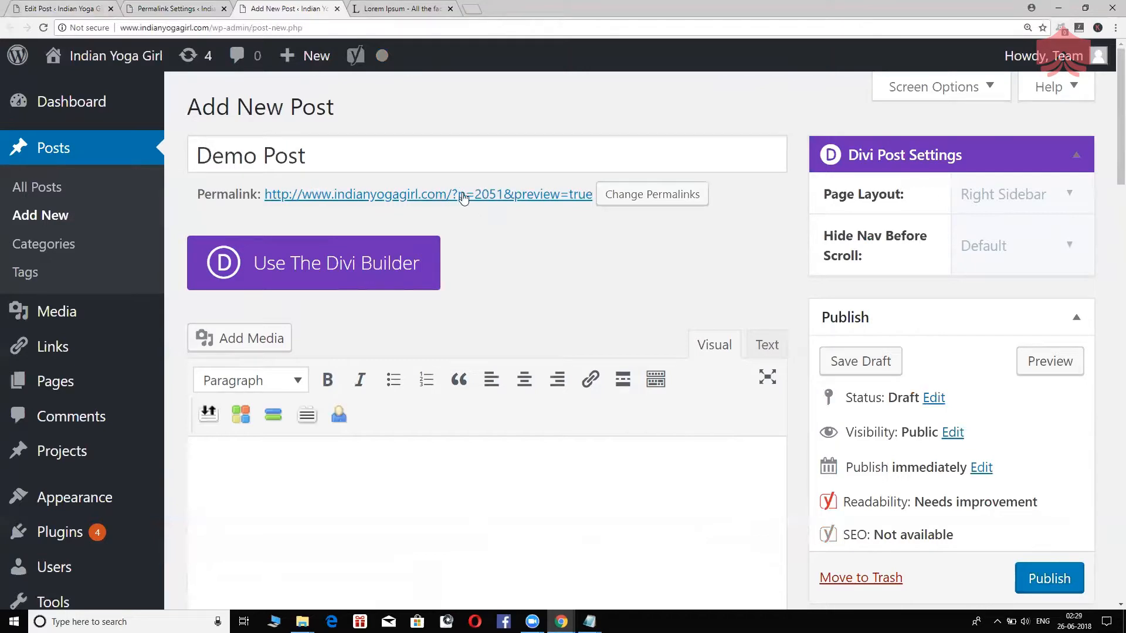
pyautogui.moveTo(518, 199)
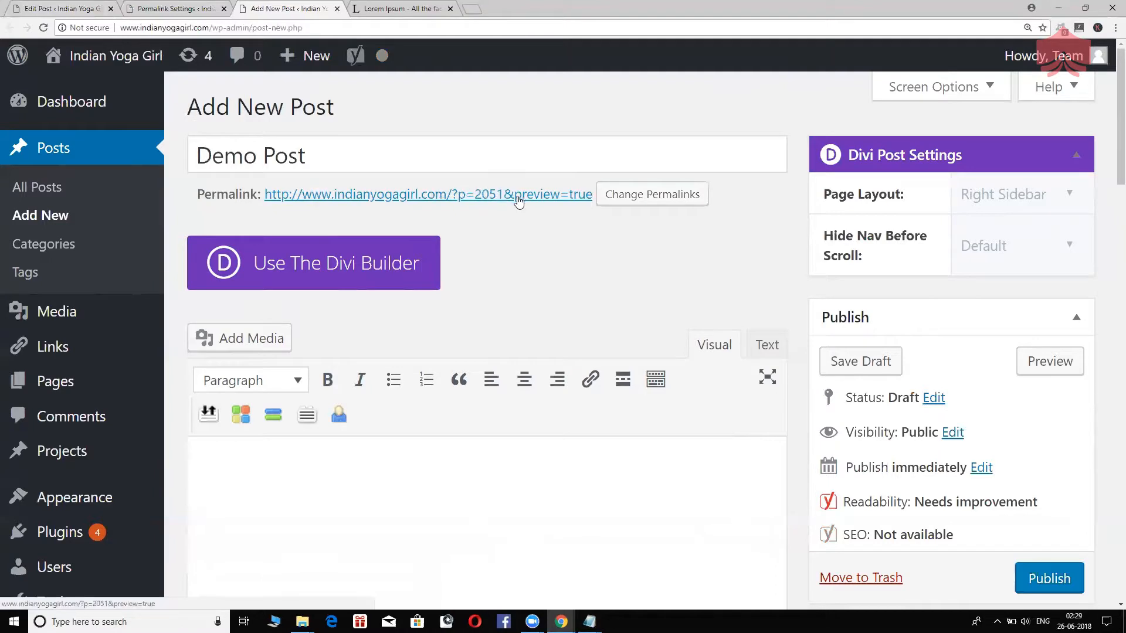
pyautogui.moveTo(546, 217)
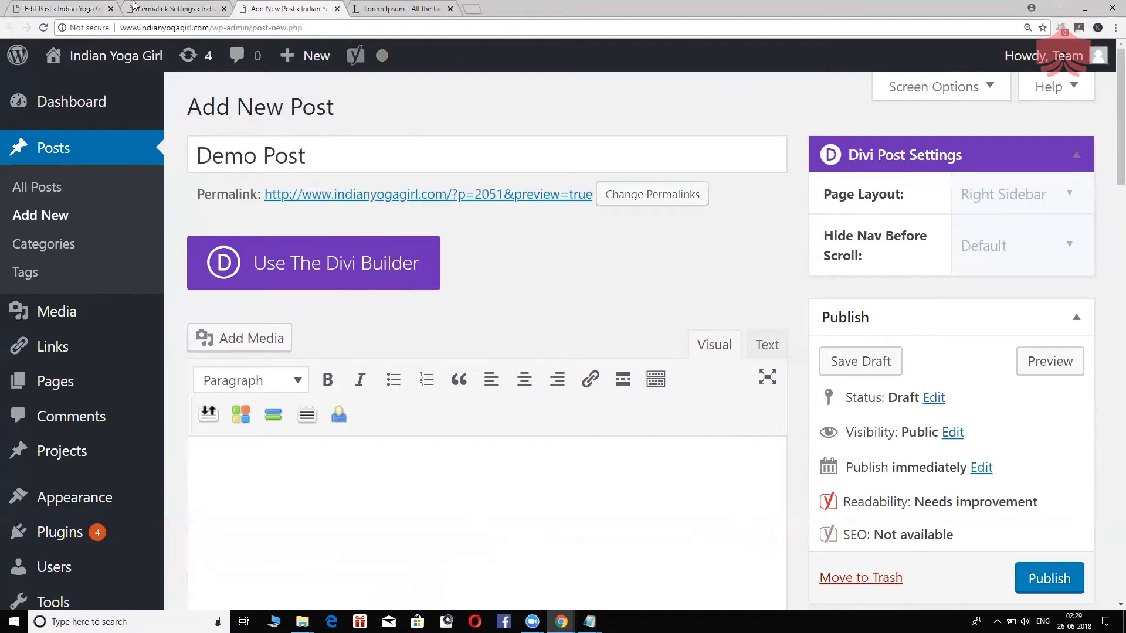
pyautogui.click(1047, 579)
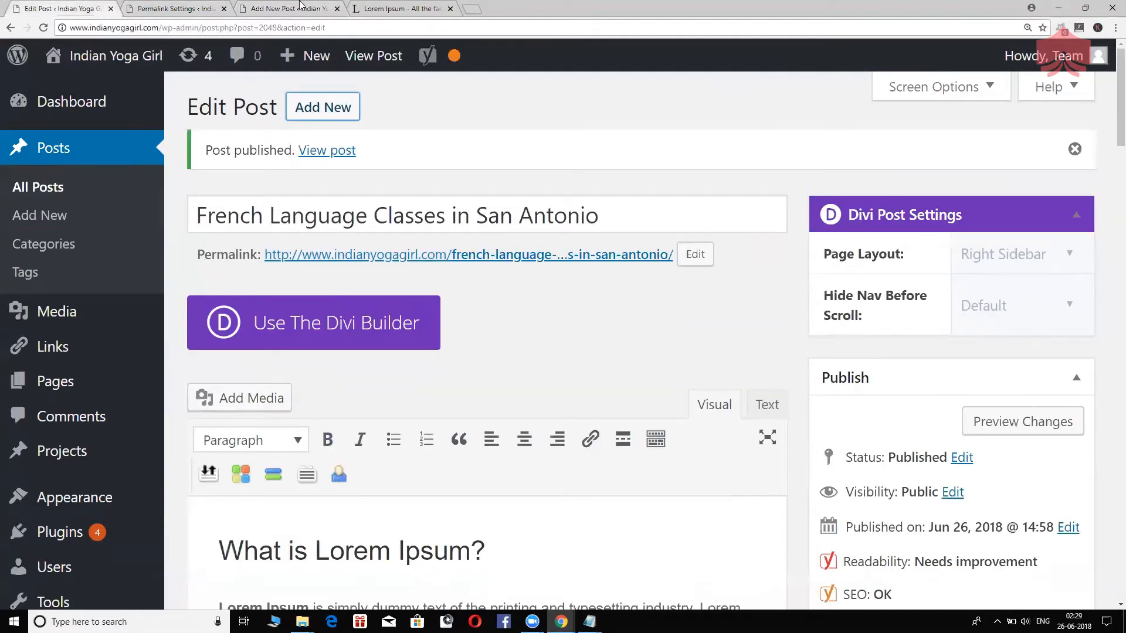
pyautogui.click(173, 8)
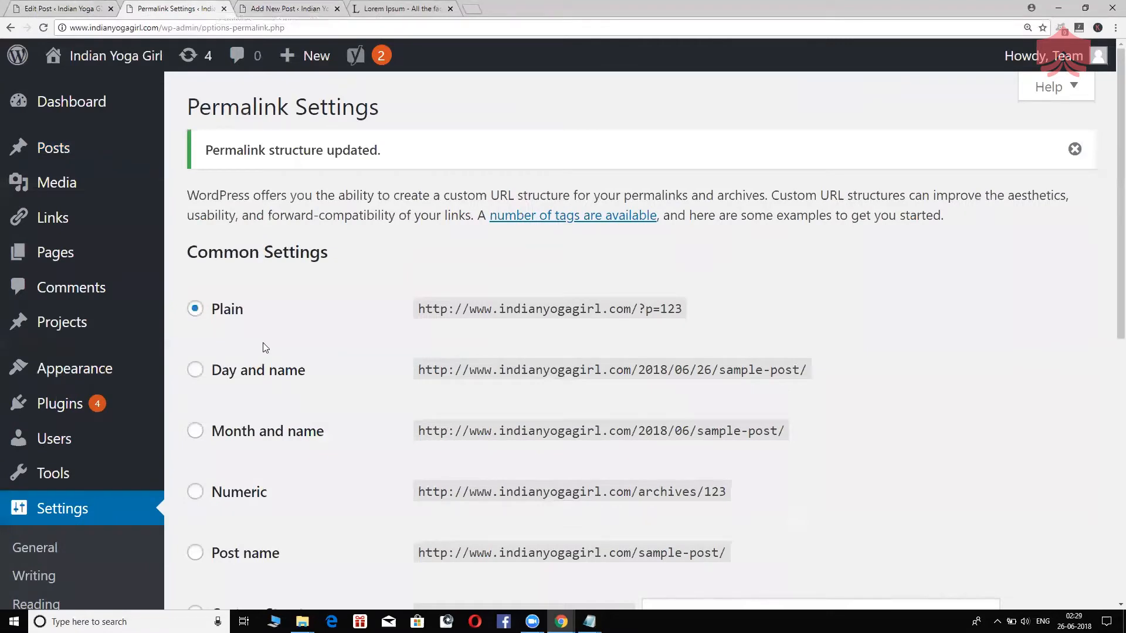
pyautogui.scroll(-3)
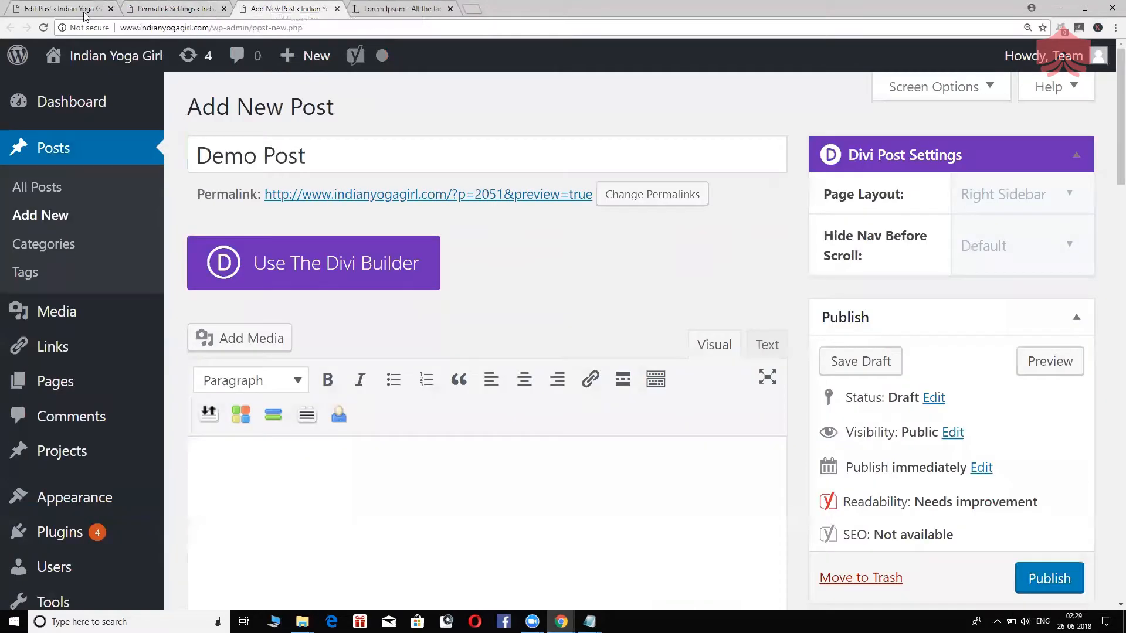
# Reload the new post editor, retitle it 'Demo Post', and return to the published French post
pyautogui.click(45, 27)
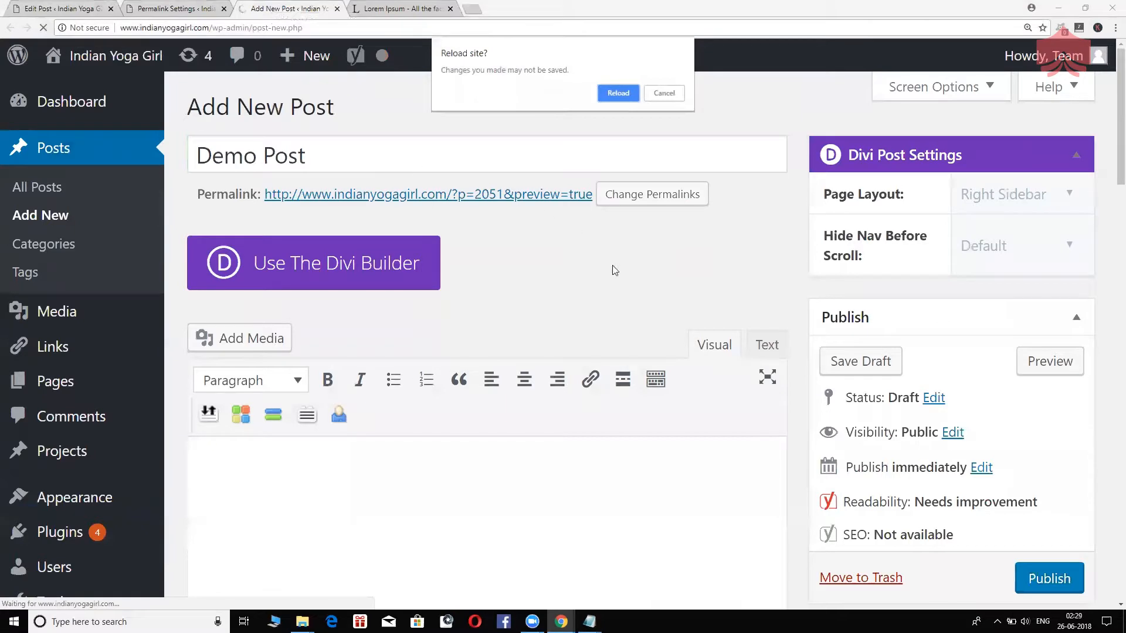
pyautogui.click(663, 93)
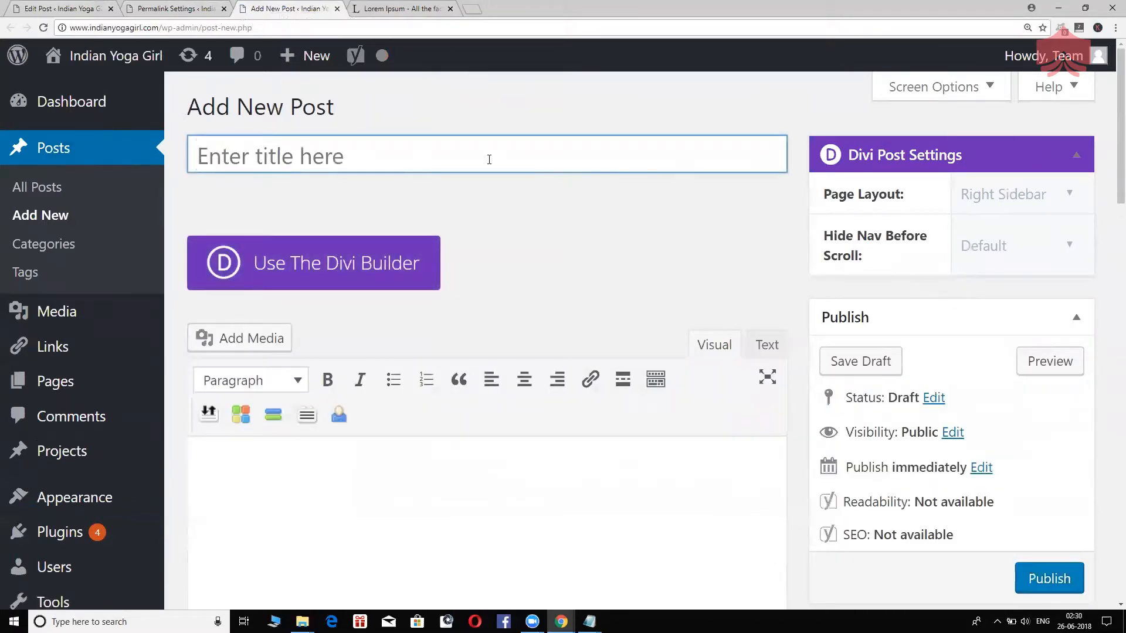
pyautogui.write('De')
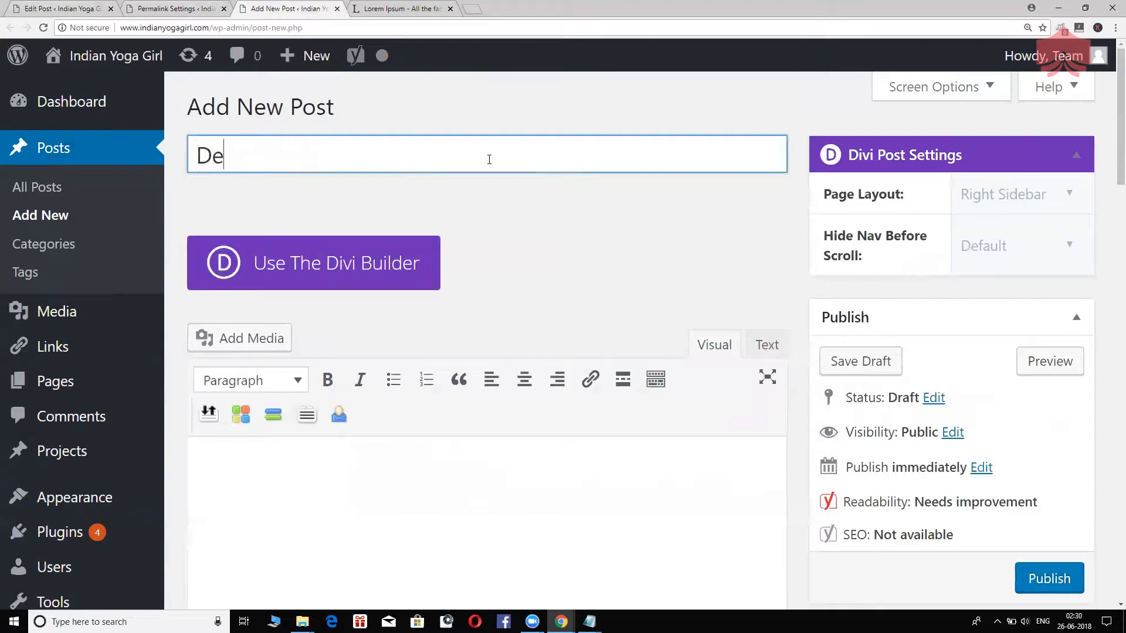
pyautogui.write('mo Post')
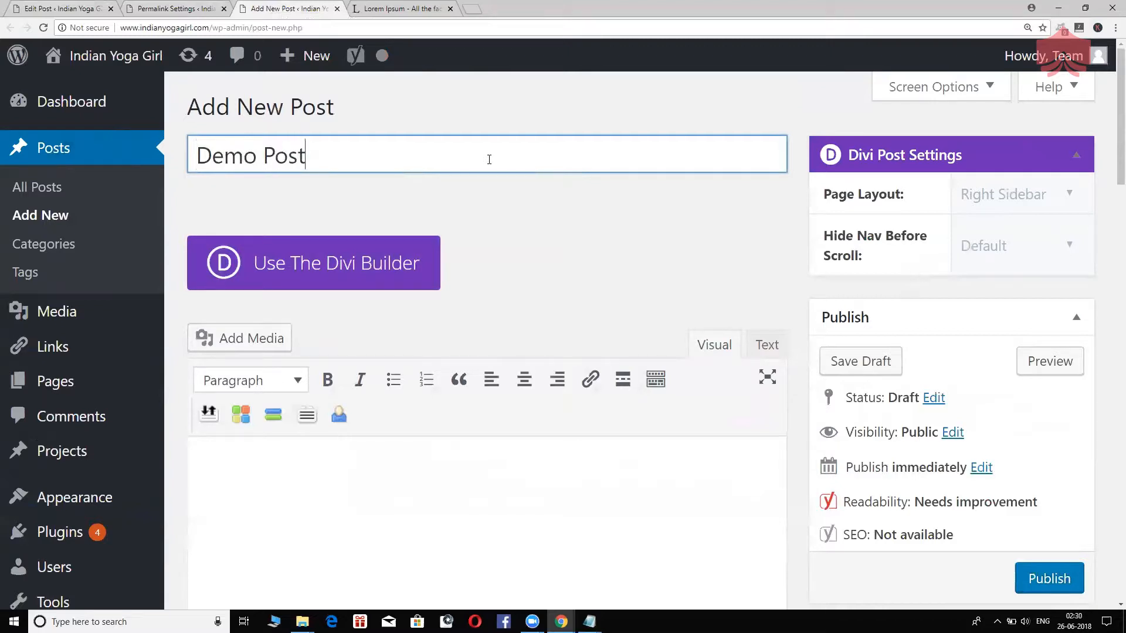
pyautogui.click(528, 241)
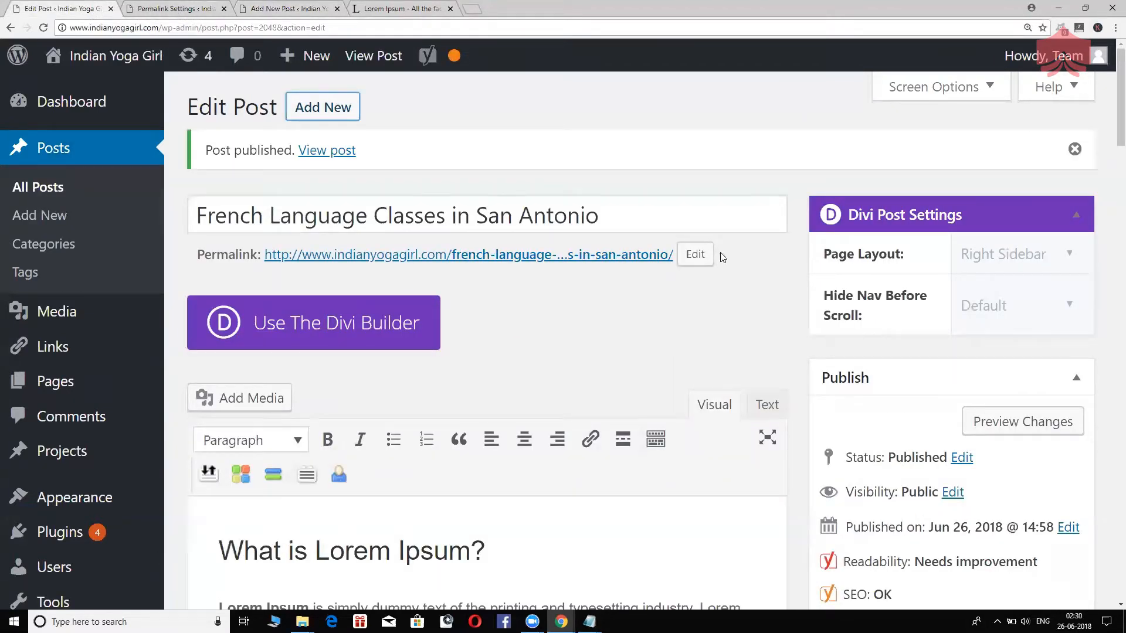
# Bring the Notepad URL notes back in front of the browser
pyautogui.click(694, 254)
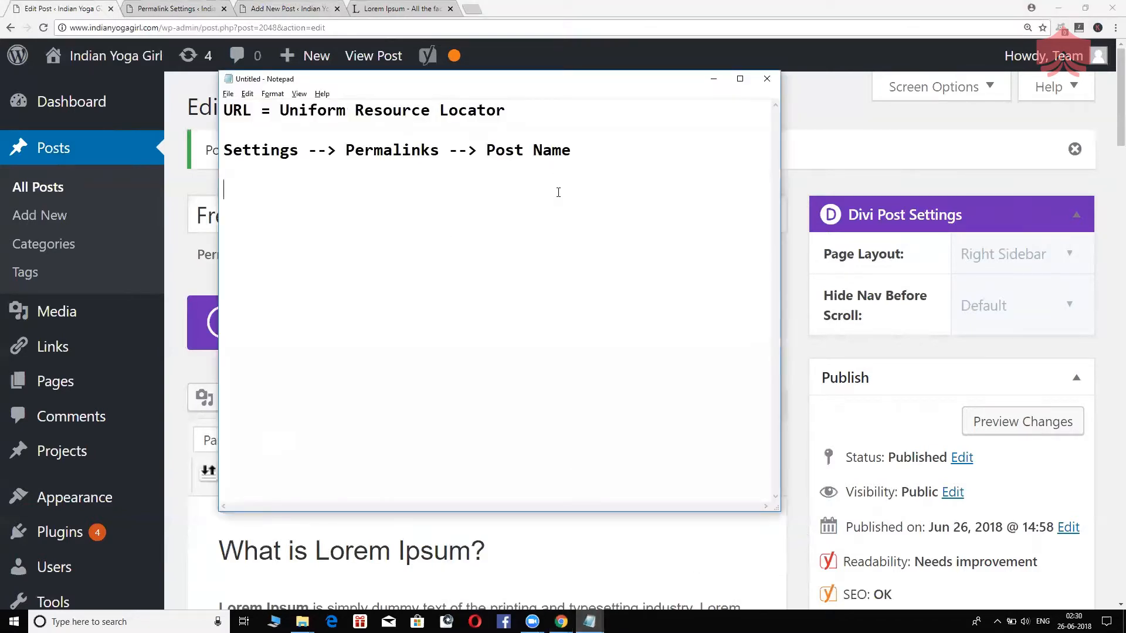
# Note rules 1 and 2: URL must contain the keyword and be in lower case
pyautogui.write('1. YO')
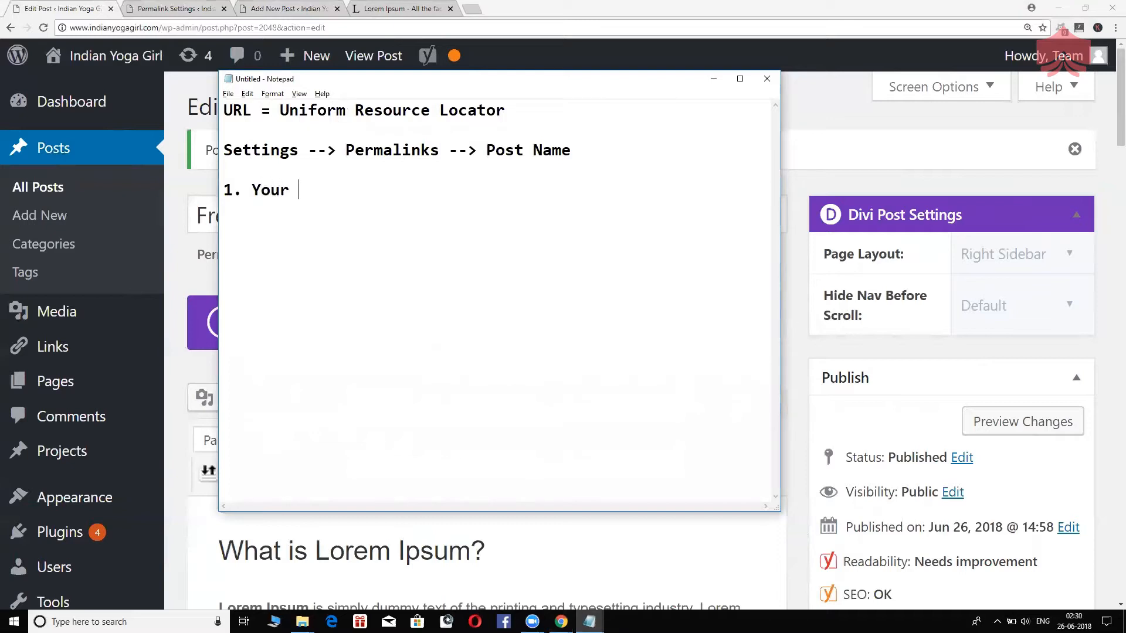
pyautogui.write('URL mus')
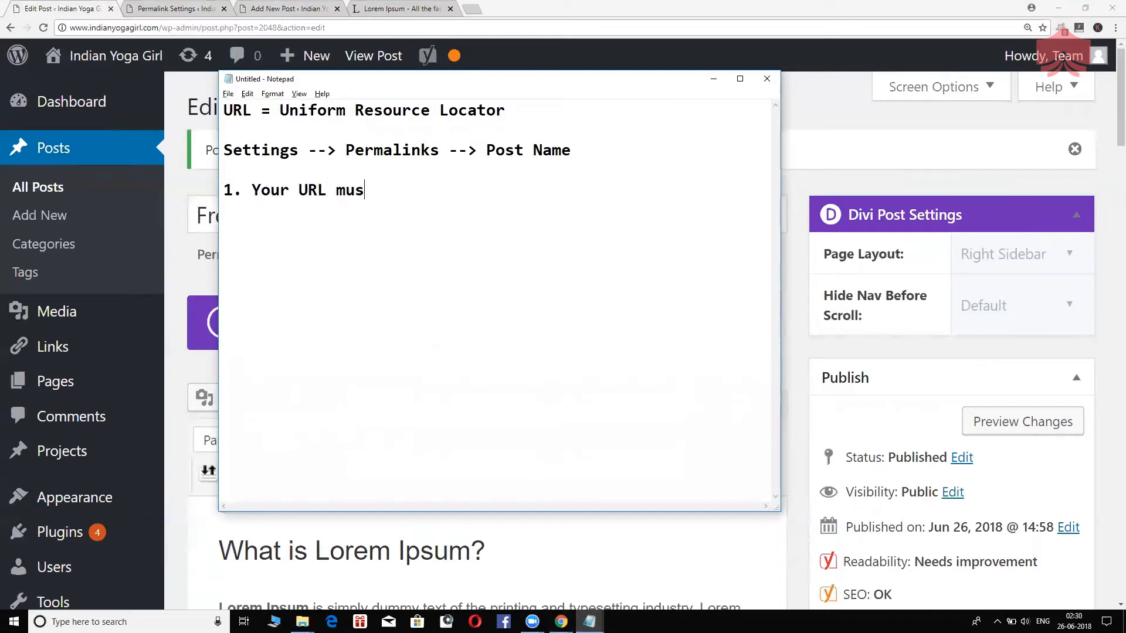
pyautogui.write('t contain the ke')
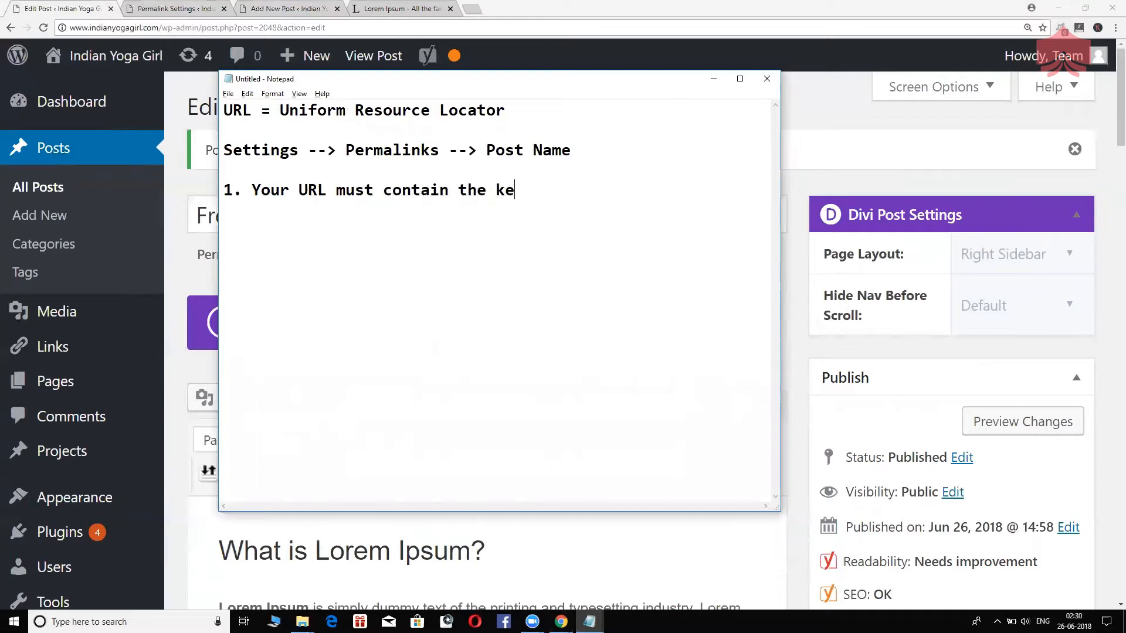
pyautogui.write('yword')
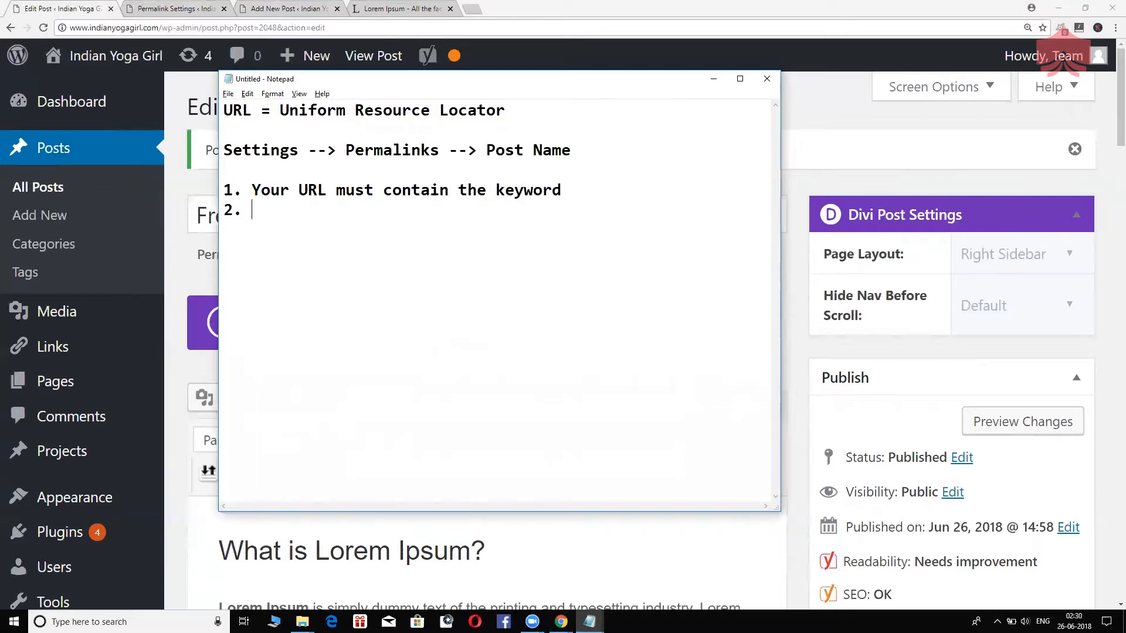
pyautogui.write('lower c')
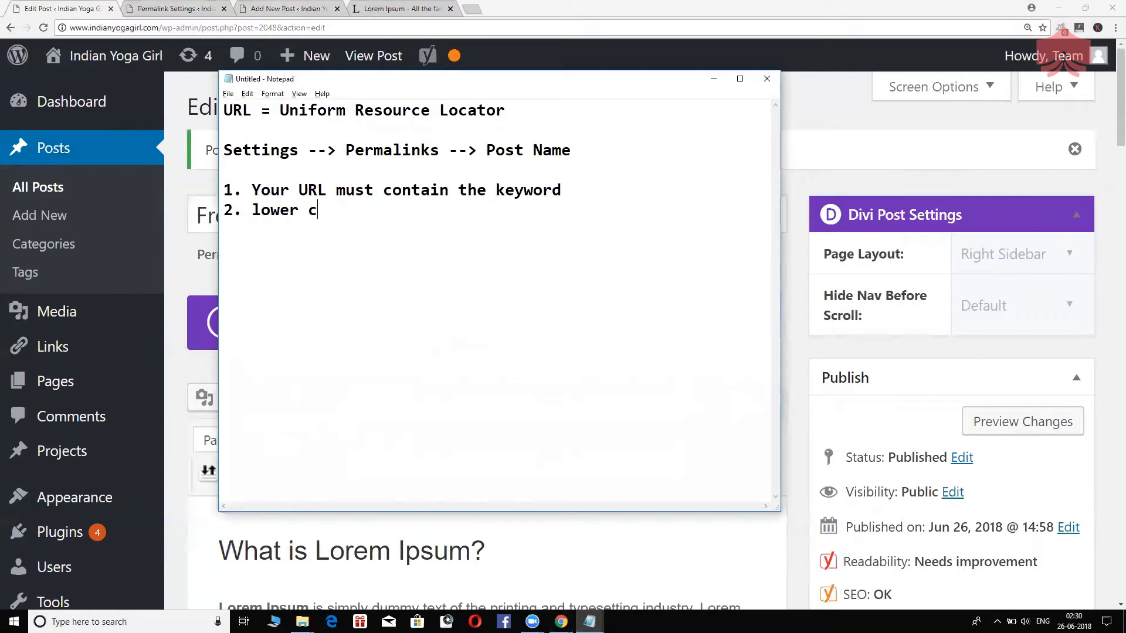
pyautogui.write('ase')
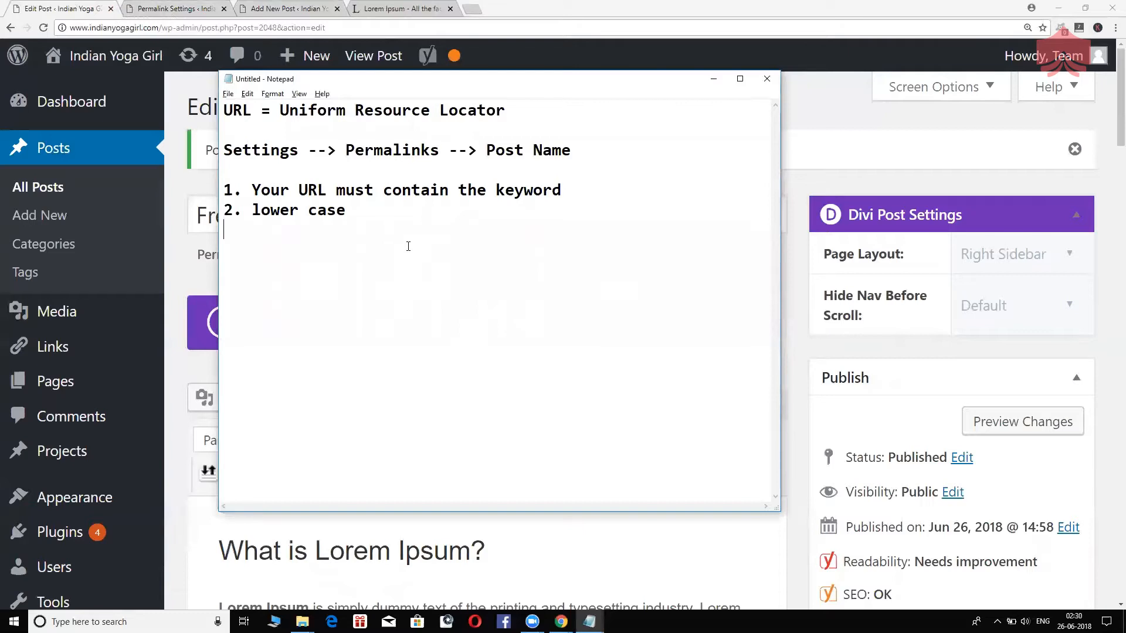
# Note rule 3: each word in your URL must be separated by hyphens
pyautogui.write('3.')
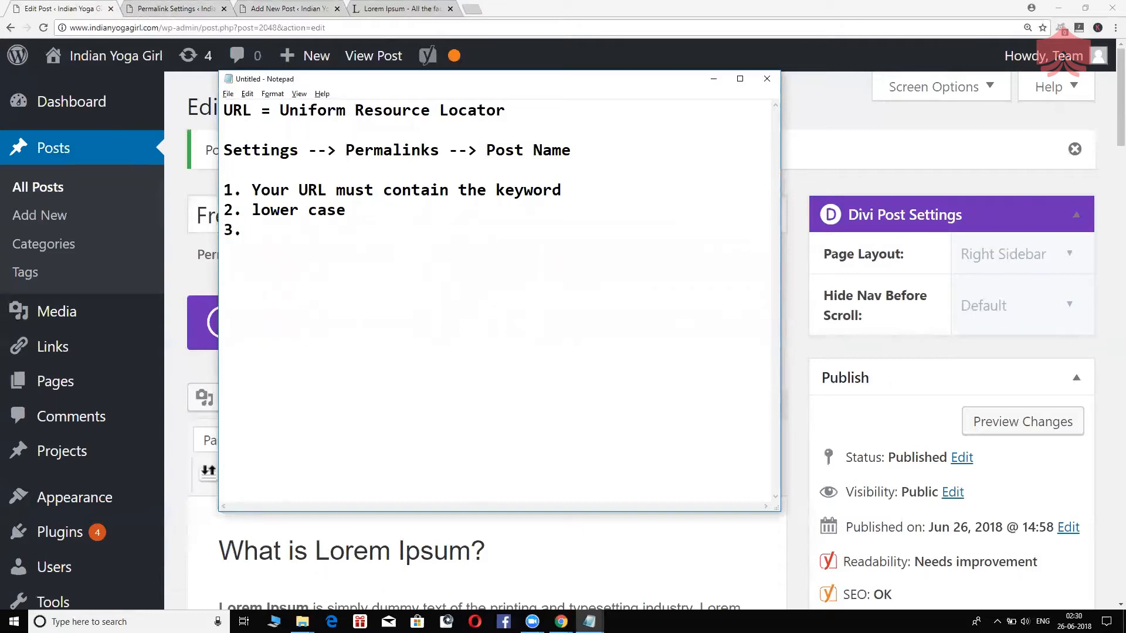
pyautogui.write('each wor')
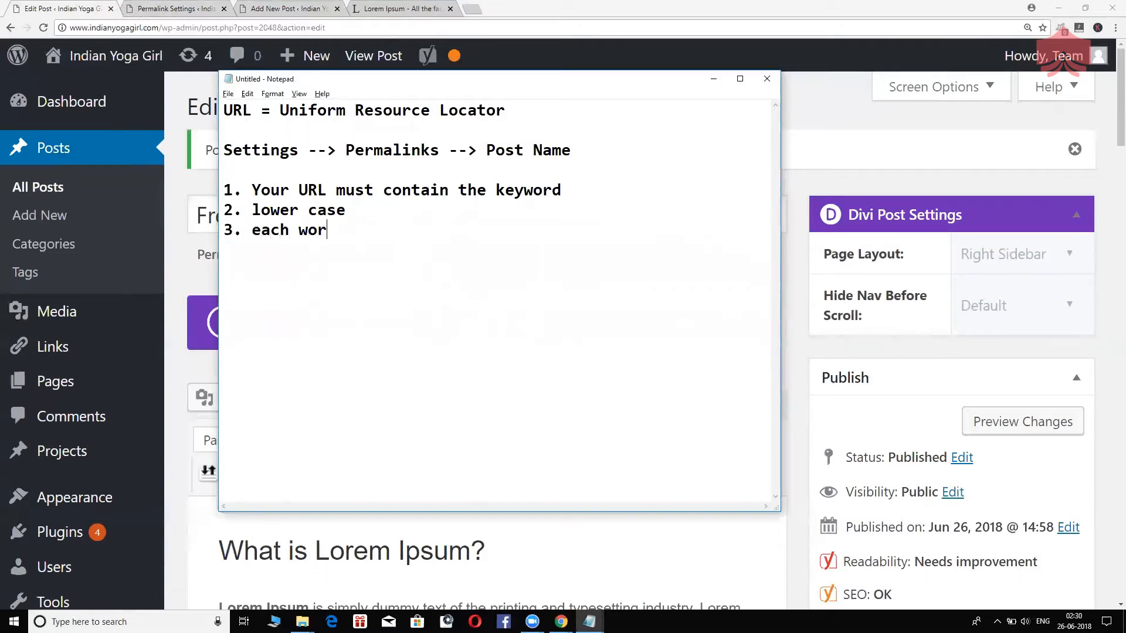
pyautogui.write('d in your u')
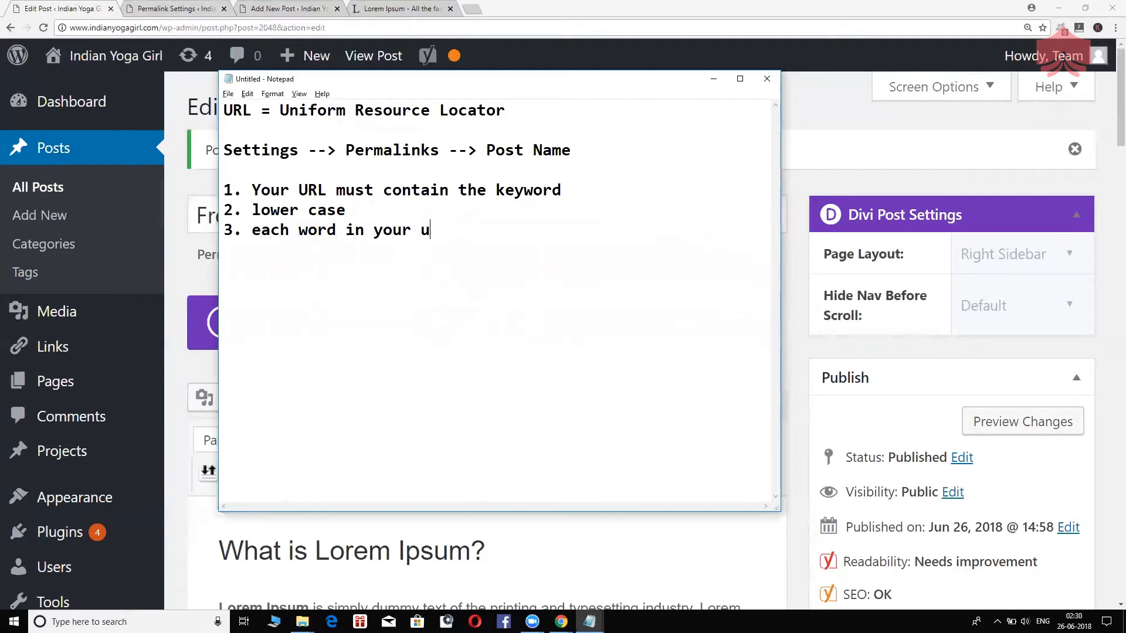
pyautogui.write('rl')
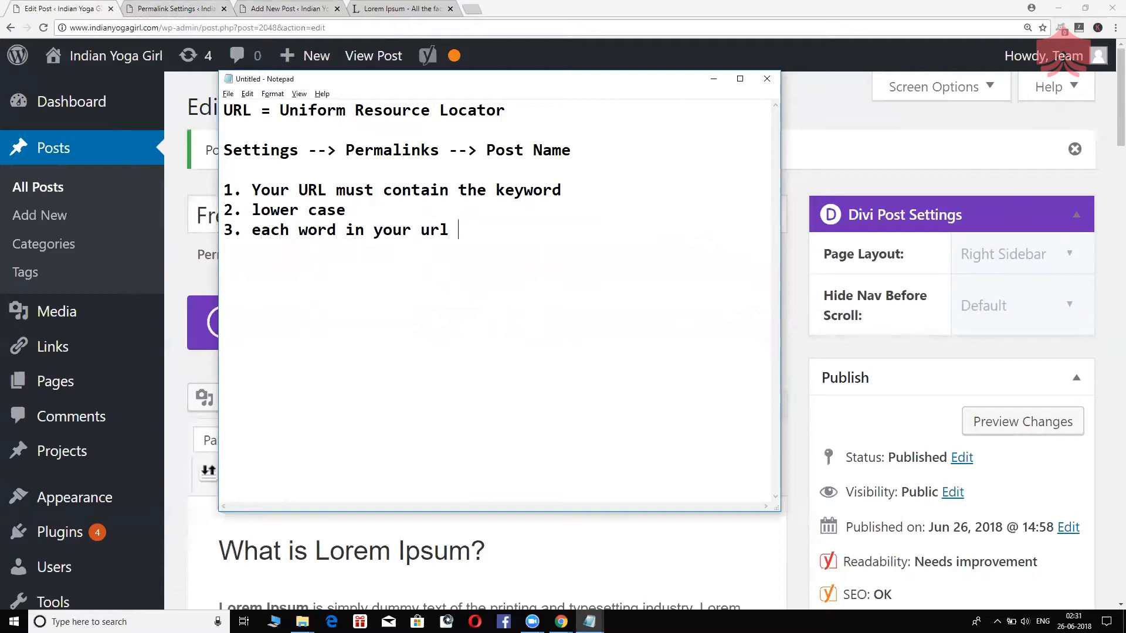
pyautogui.write('must be sepa')
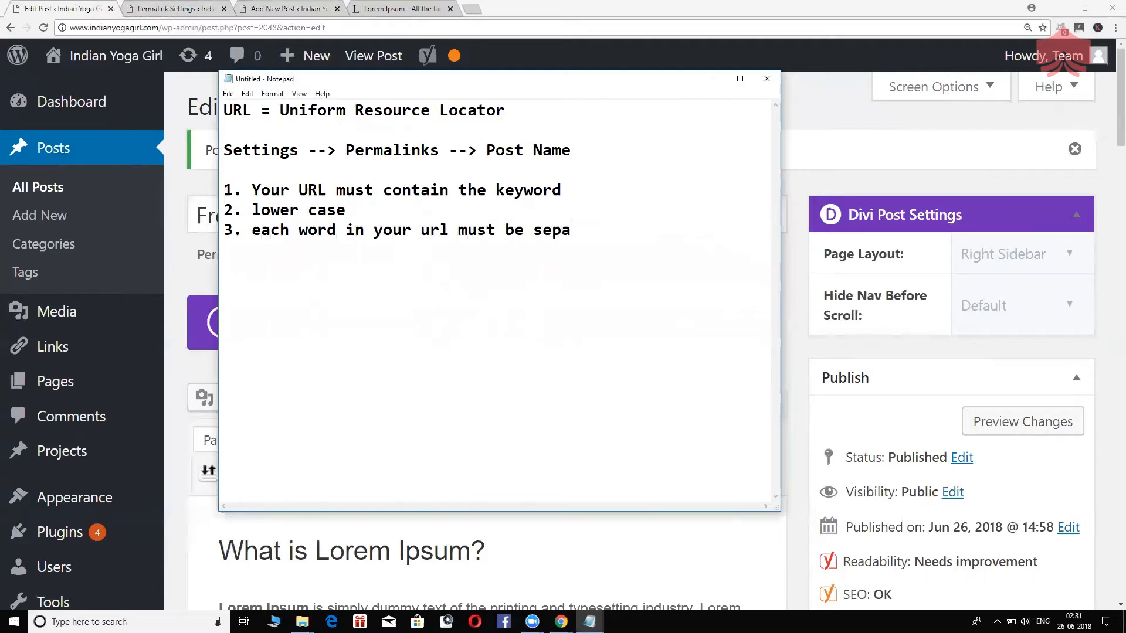
pyautogui.write('rated by hyp')
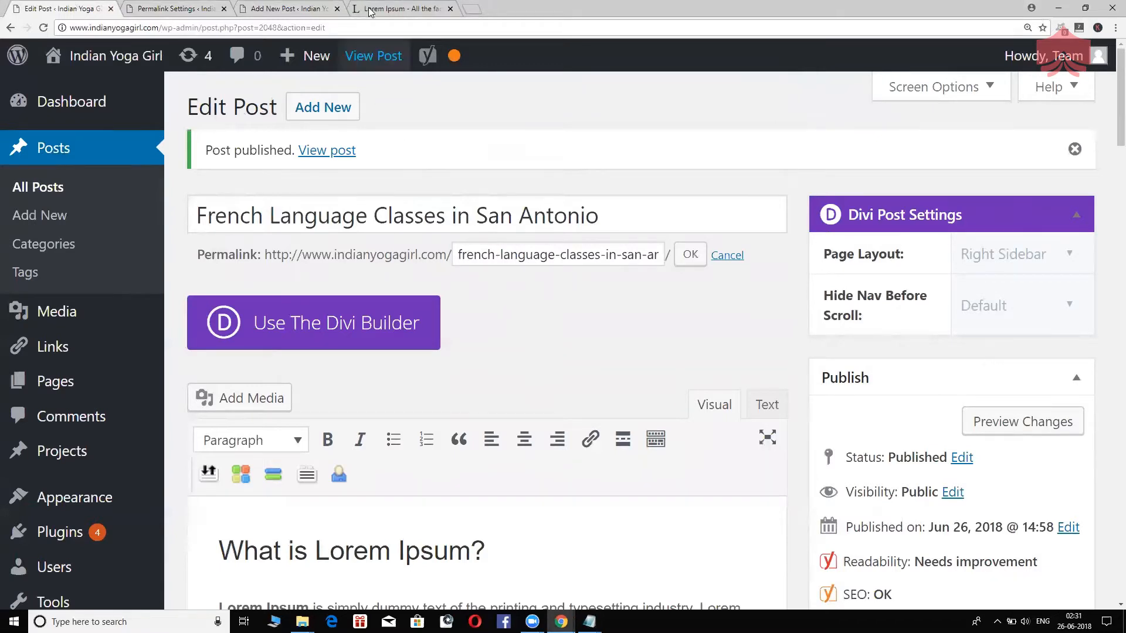
pyautogui.moveTo(583, 509)
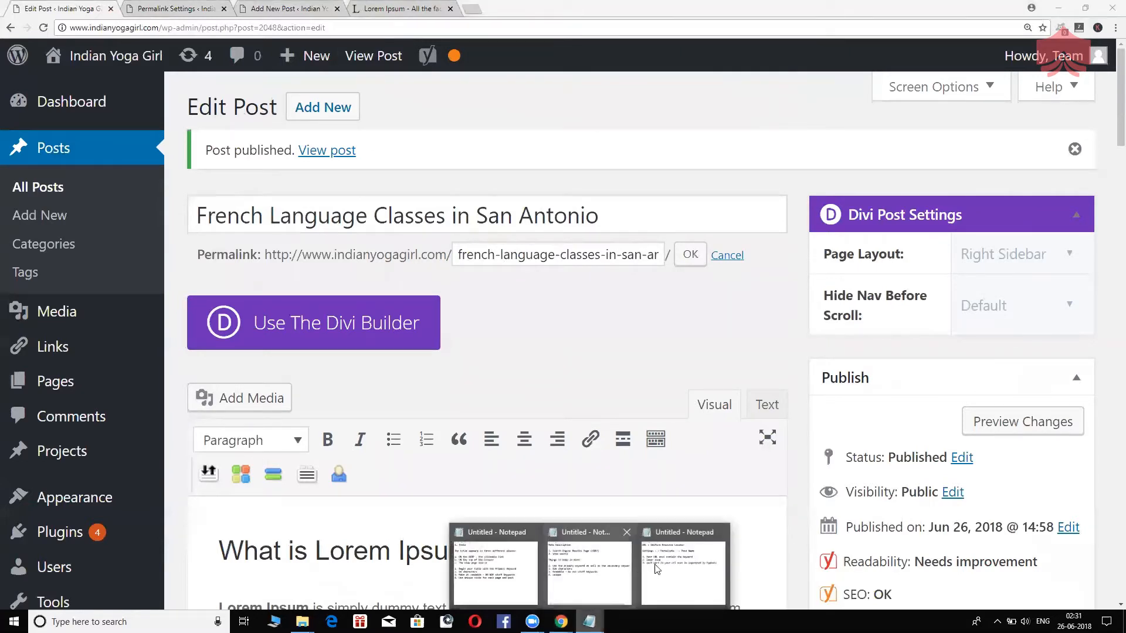
# Return to the notes after the hyphen rule and begin a fourth rule with '4. sho'
pyautogui.click(683, 568)
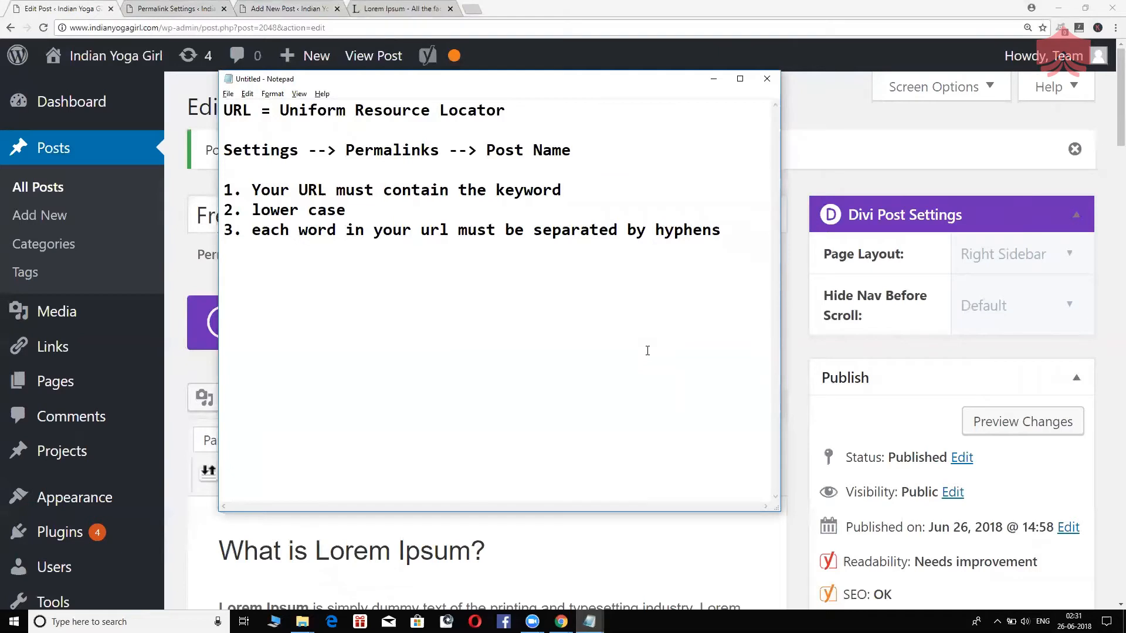
pyautogui.click(225, 251)
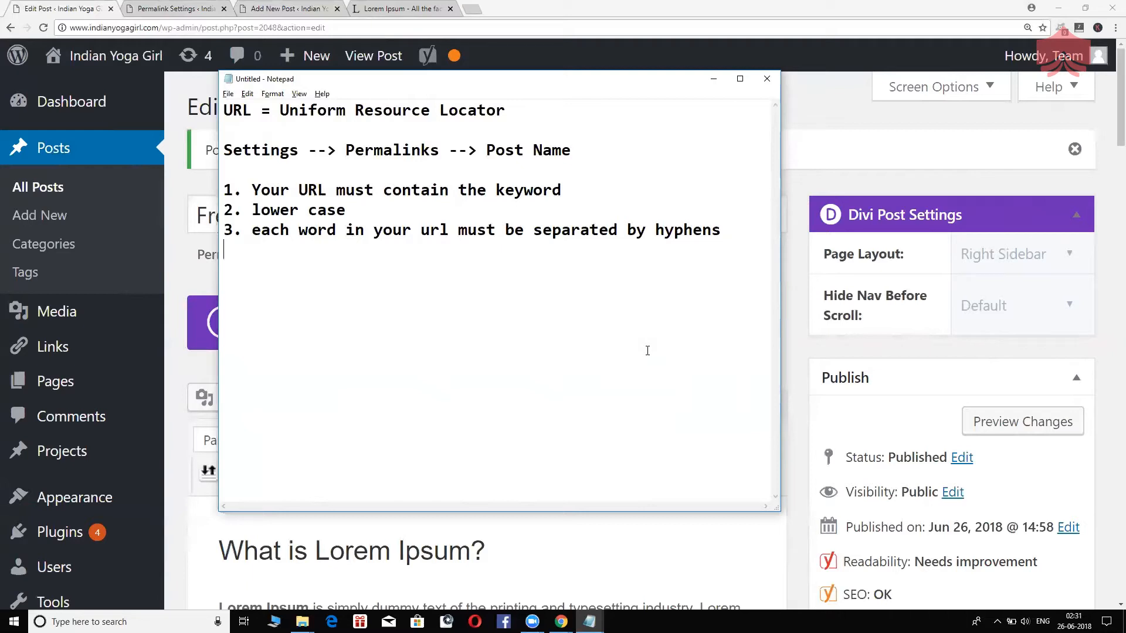
pyautogui.click(722, 230)
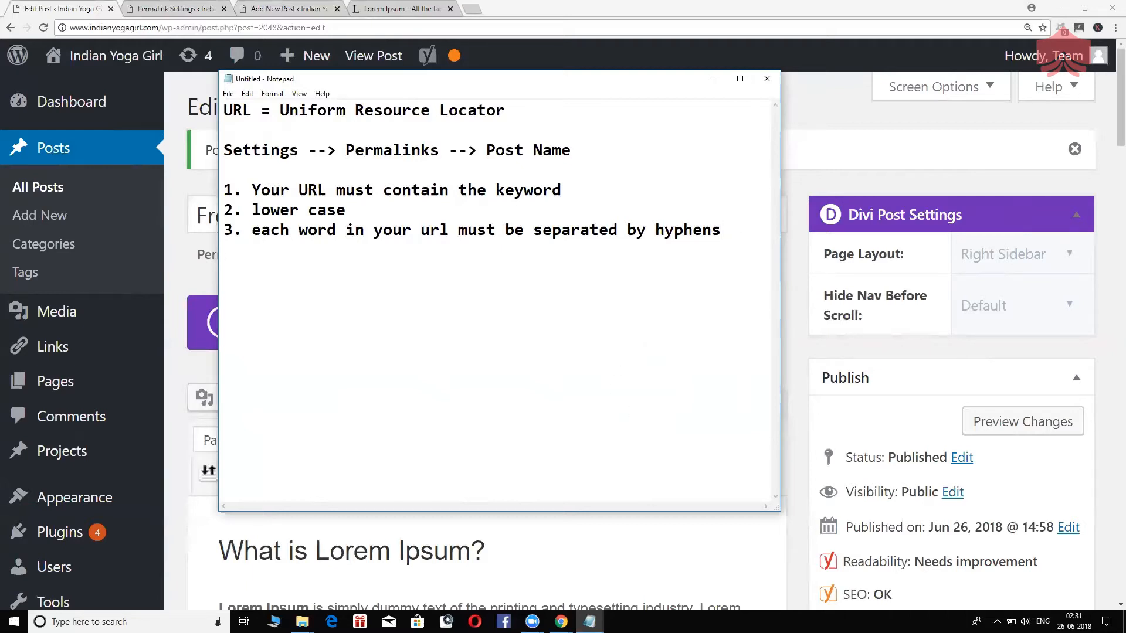
pyautogui.write('4. sho')
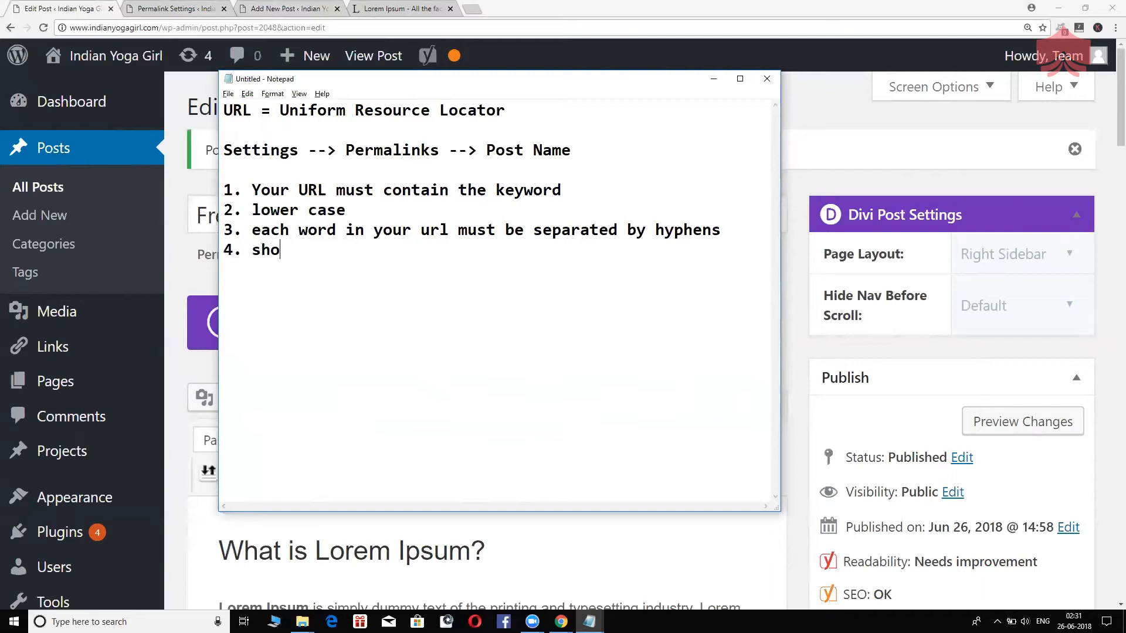